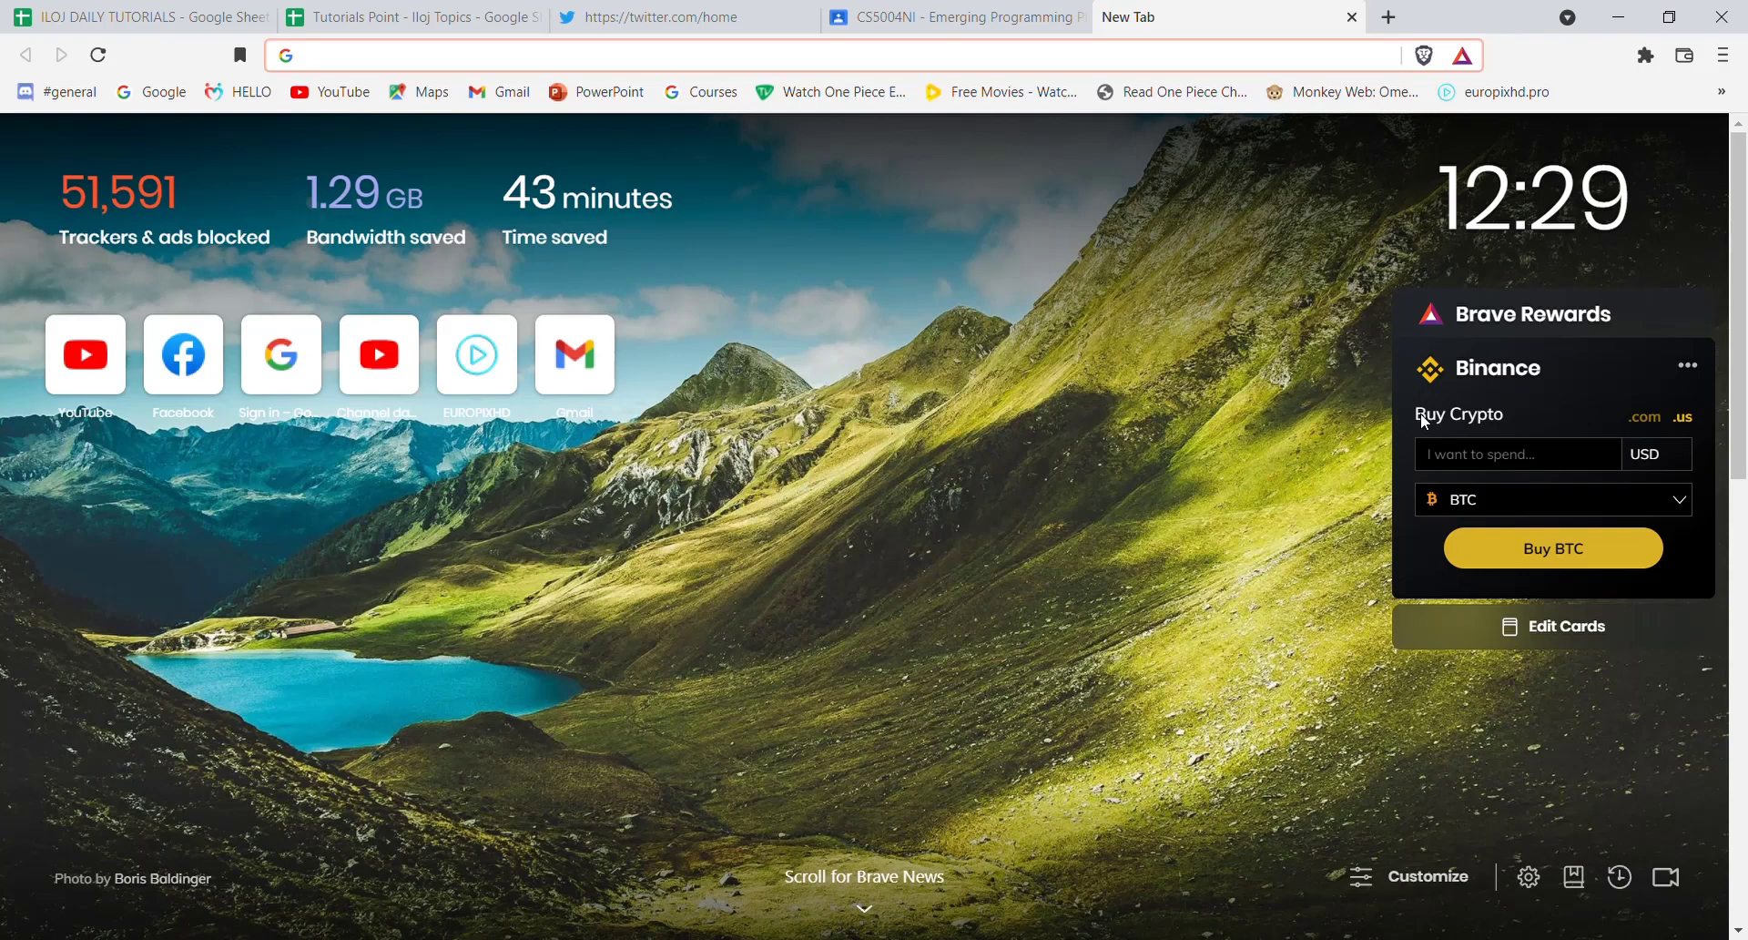
pyautogui.click(830, 55)
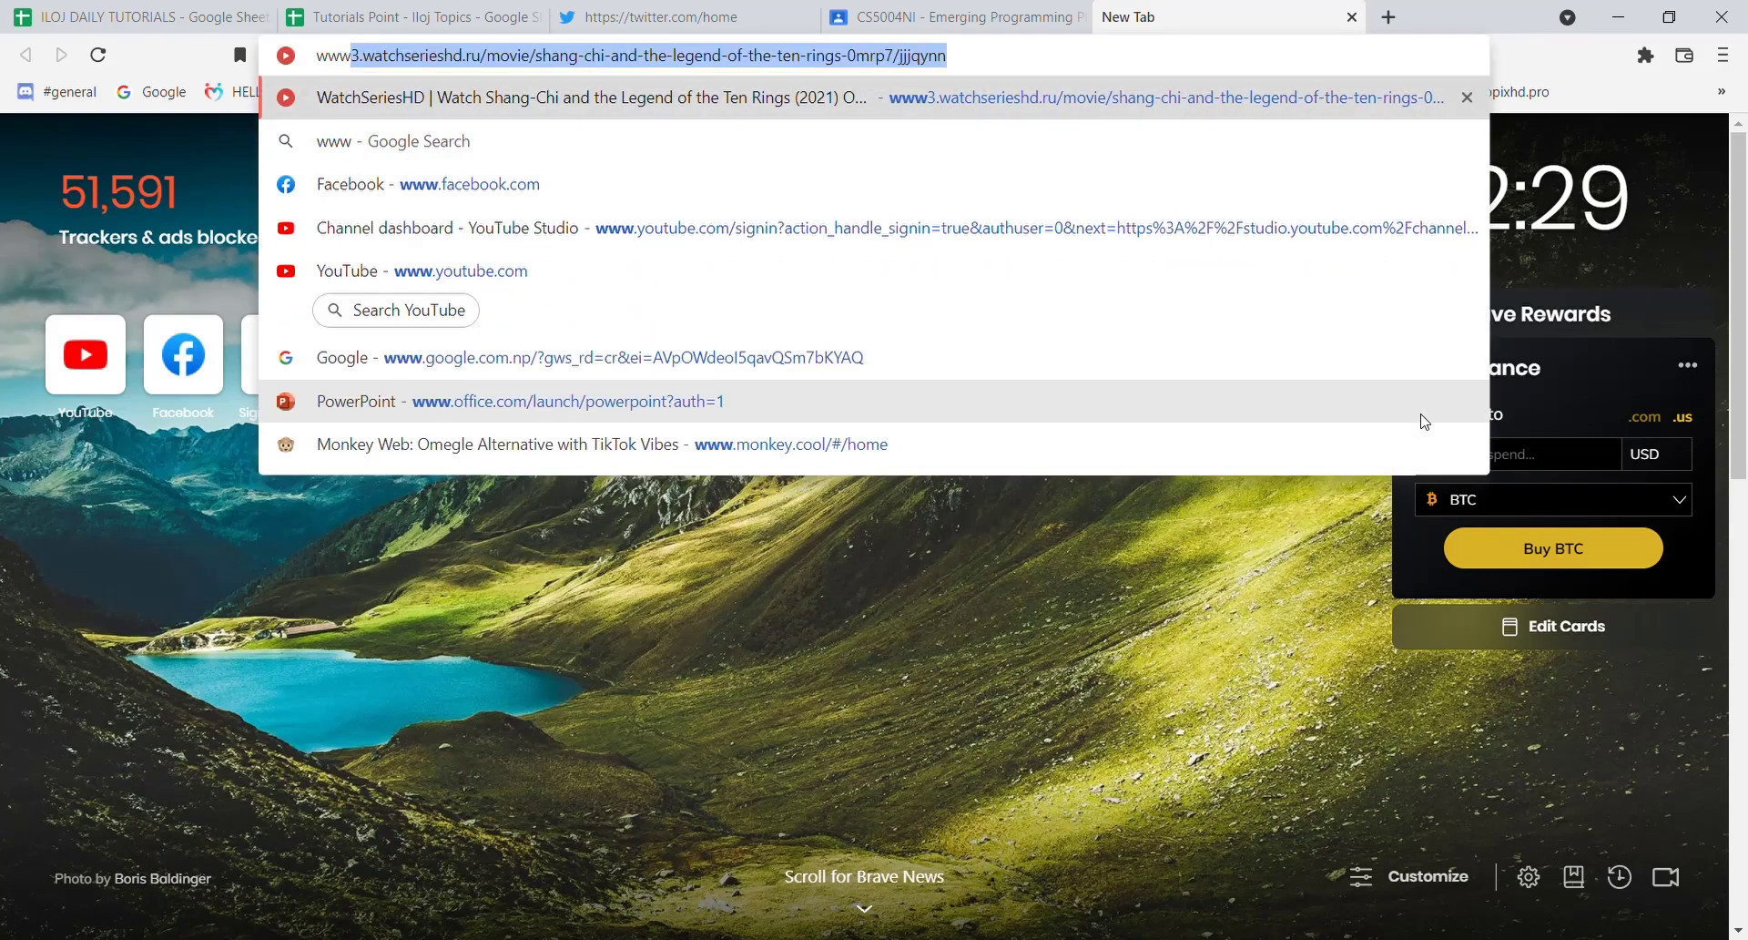
pyautogui.write('www.securitybank.com')
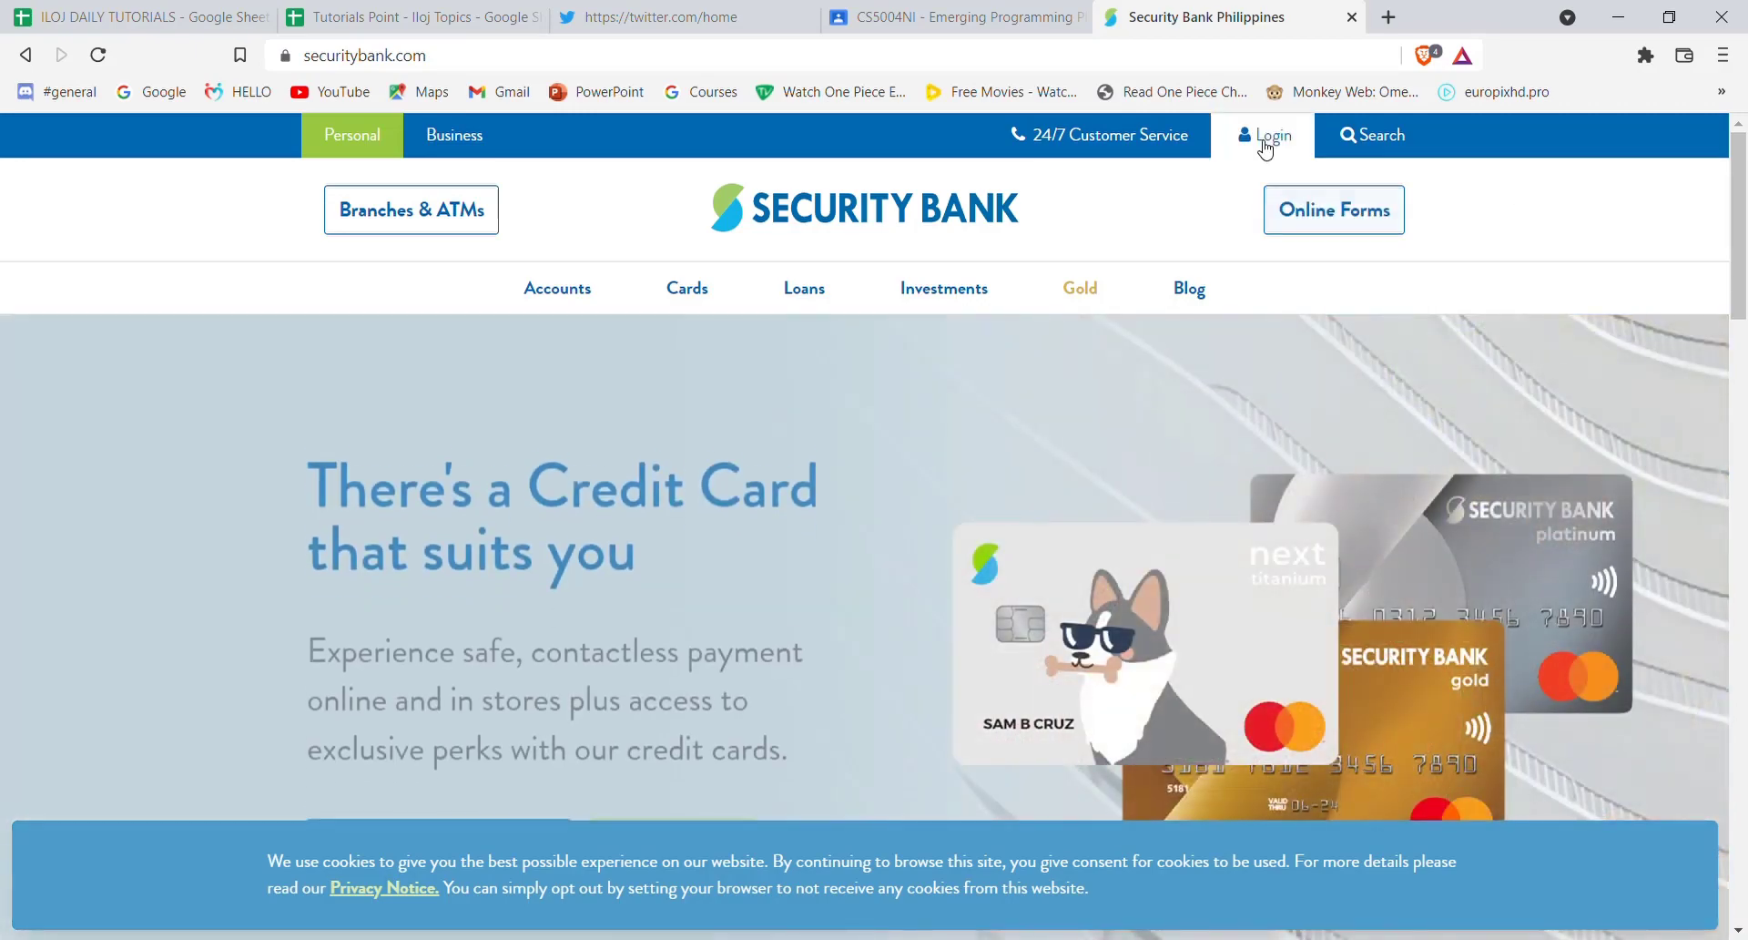
# - Scroll down the Security Bank homepage past the credit card promotion
pyautogui.scroll(-3)
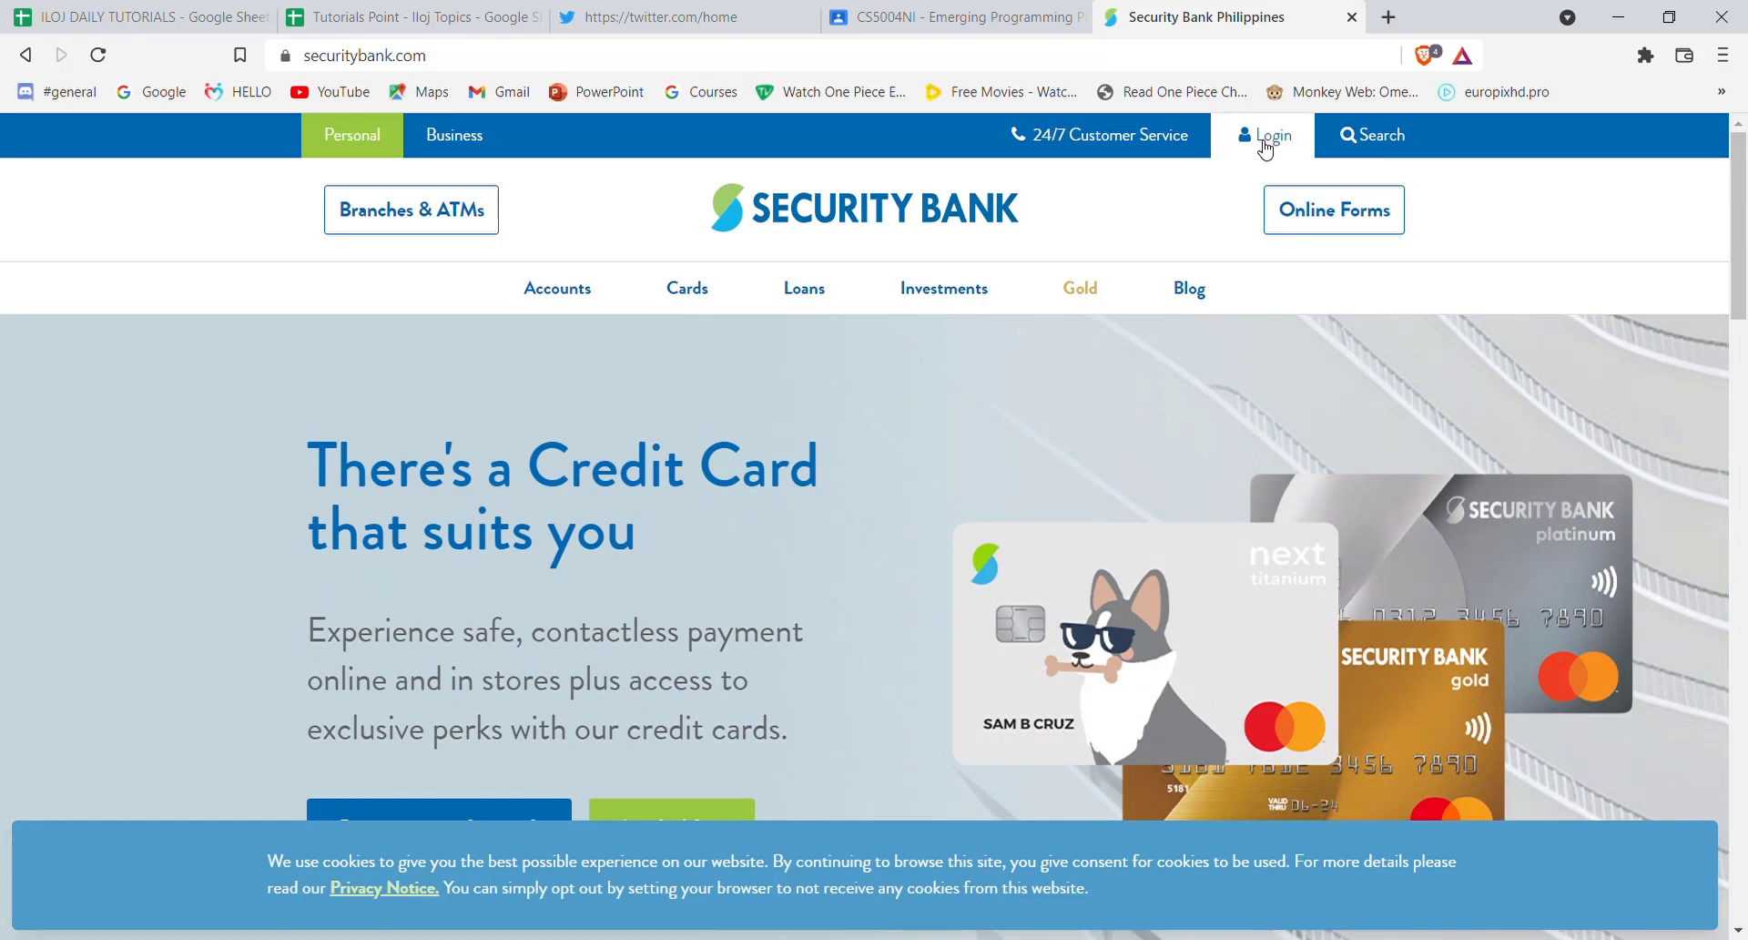
# - From Login, choose Enroll Now, Bank Accounts, accept the terms and submit to reach the form
pyautogui.click(1264, 135)
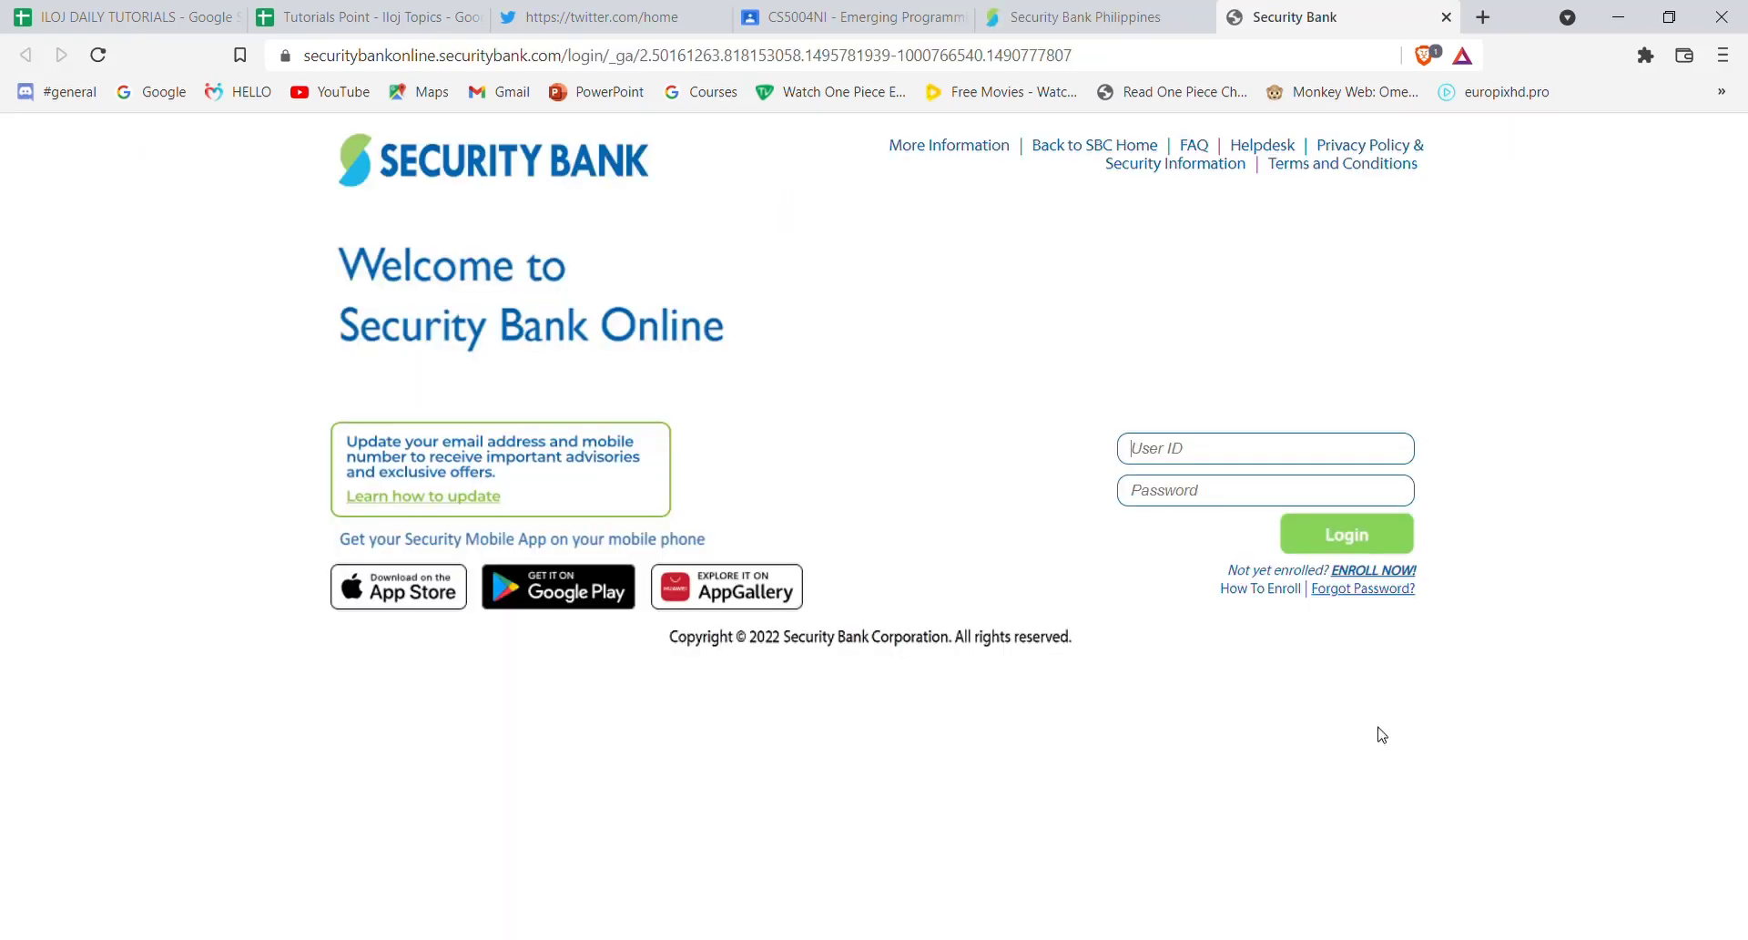
pyautogui.moveTo(1373, 723)
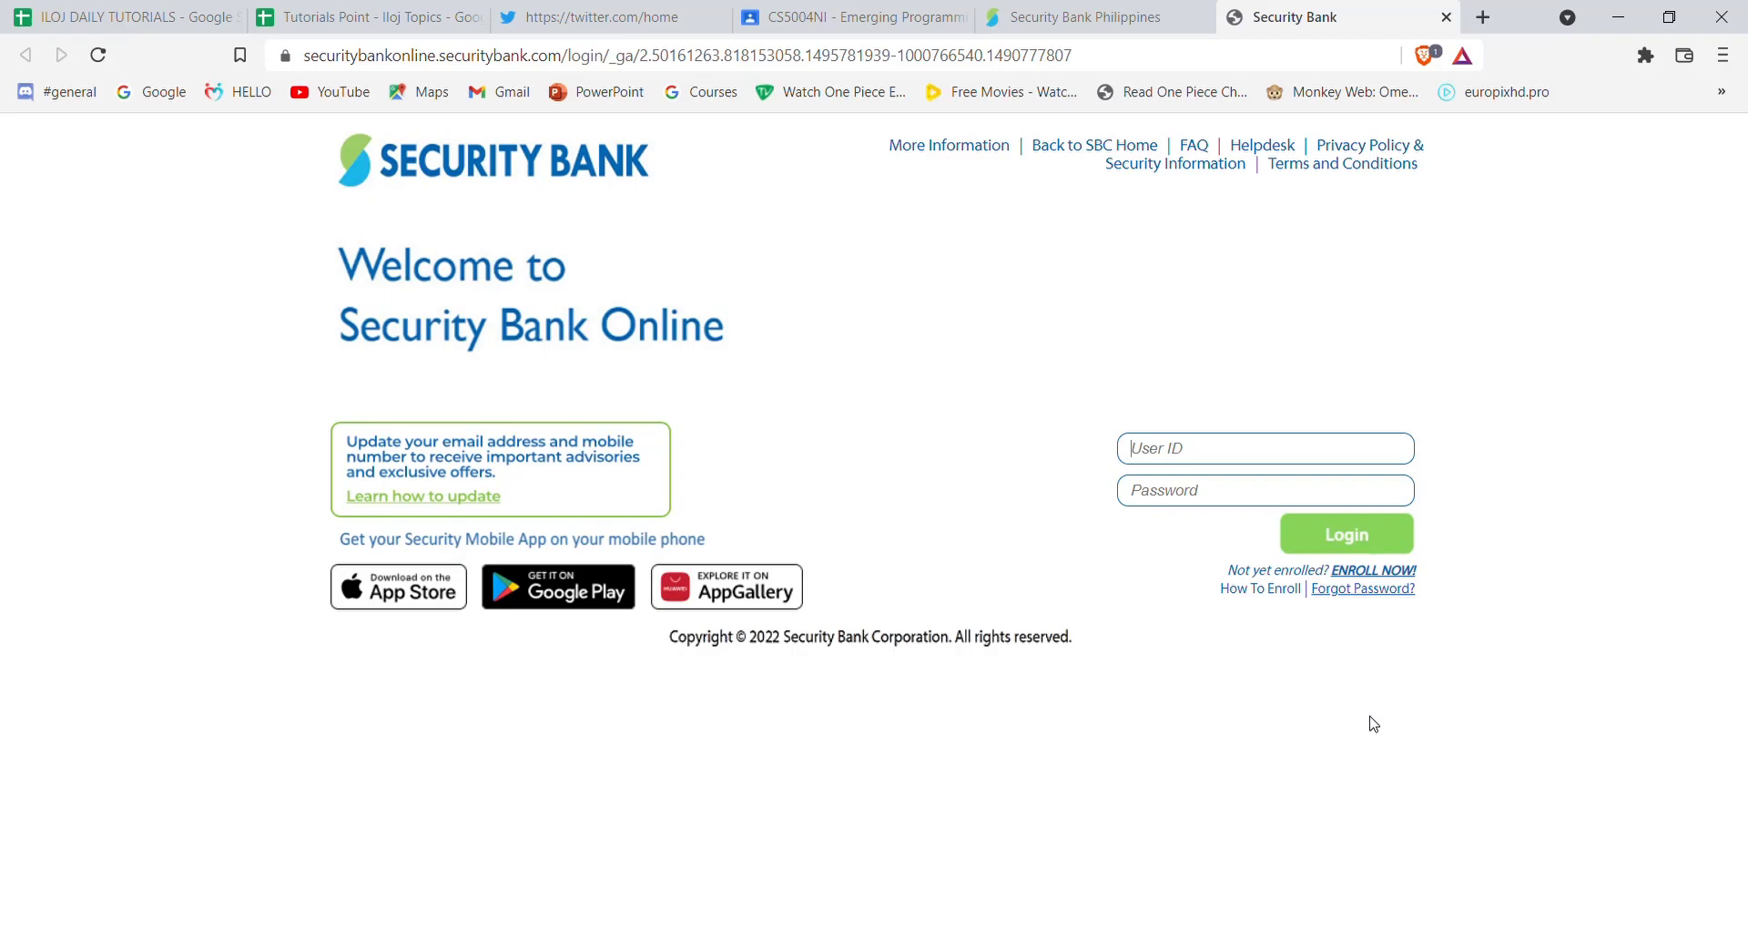
pyautogui.moveTo(1373, 559)
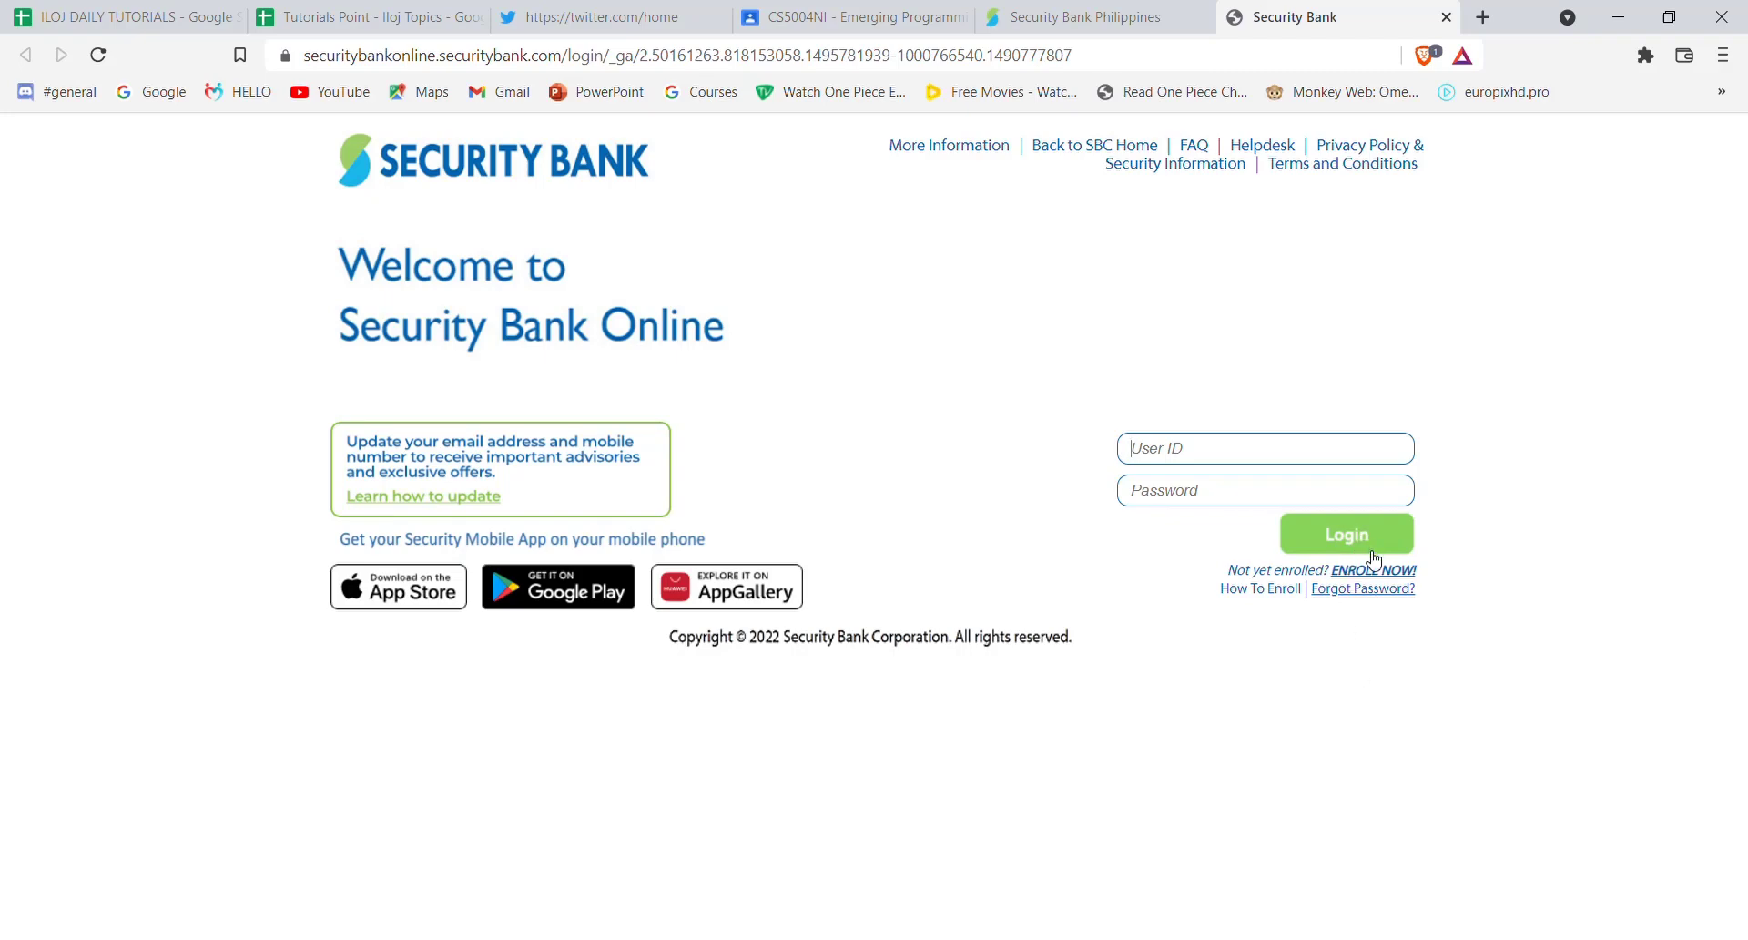
pyautogui.moveTo(1395, 578)
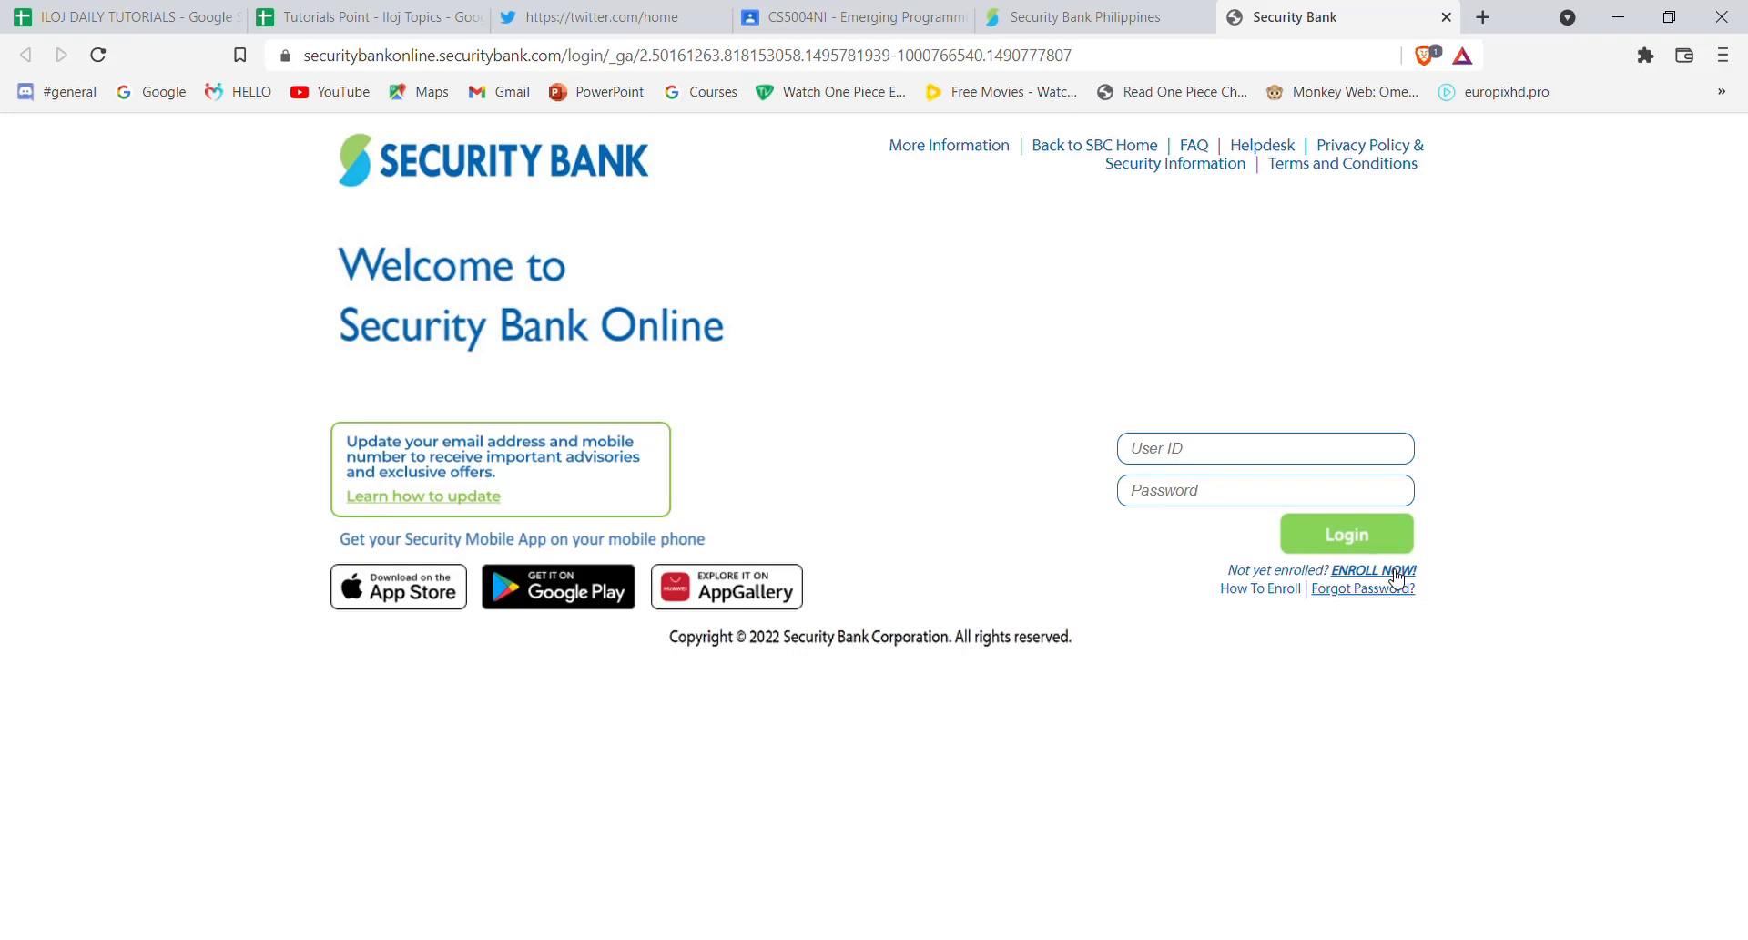
pyautogui.click(1373, 571)
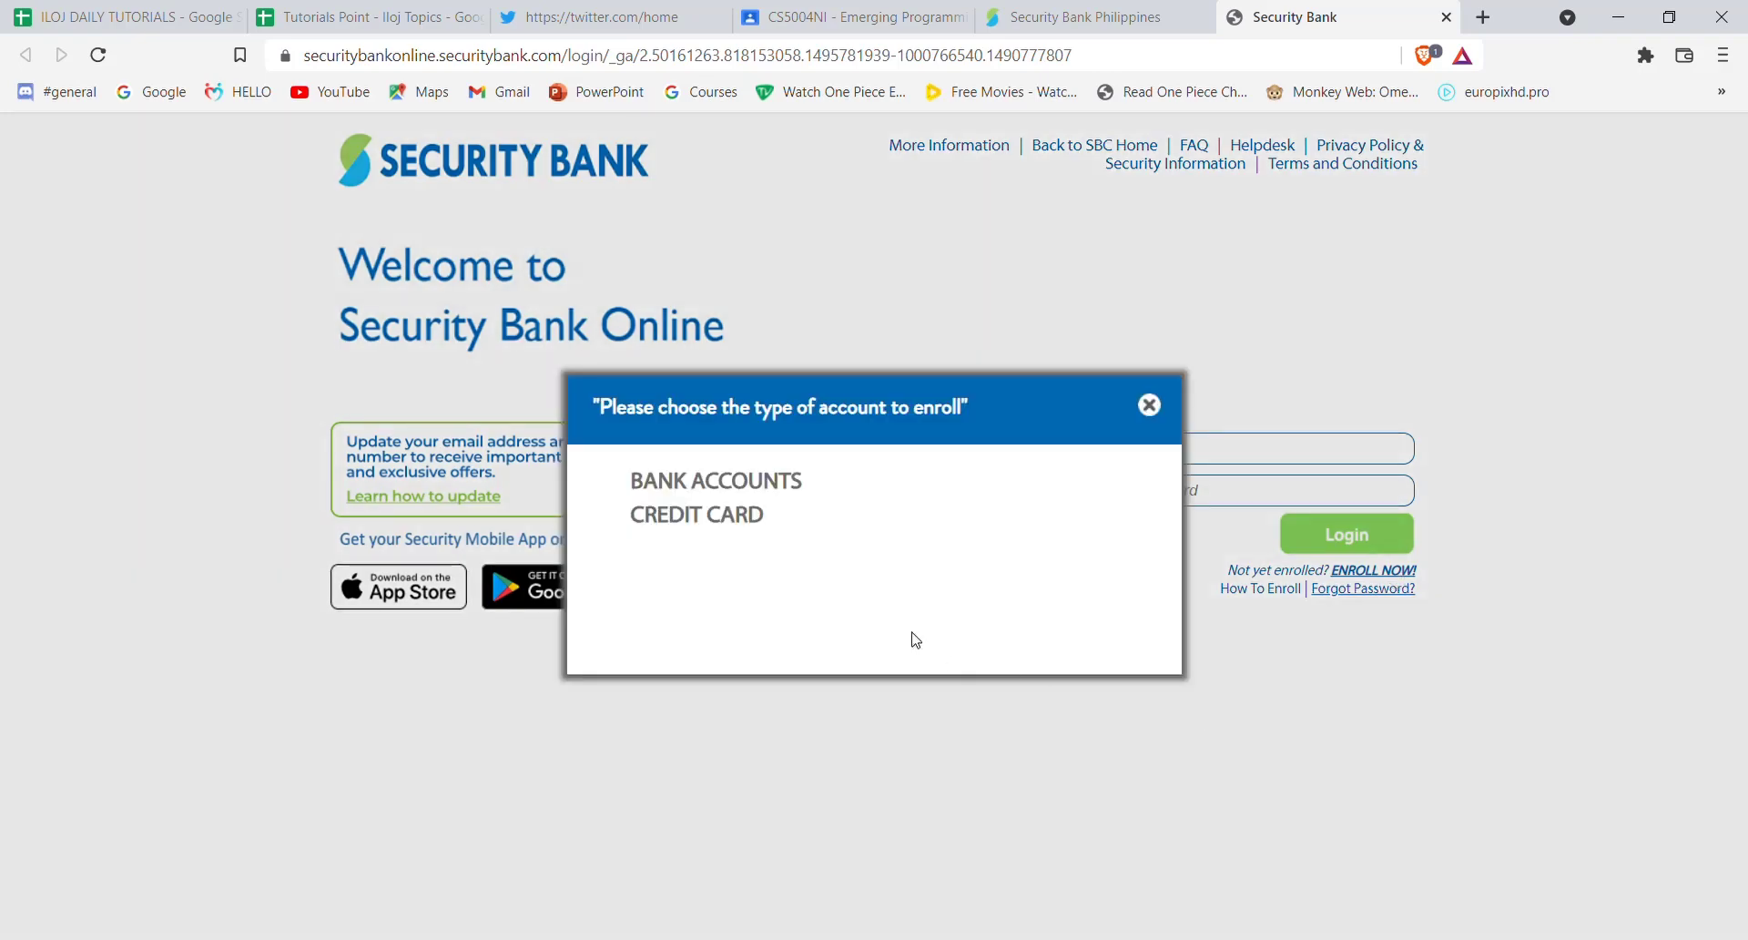
pyautogui.moveTo(716, 481)
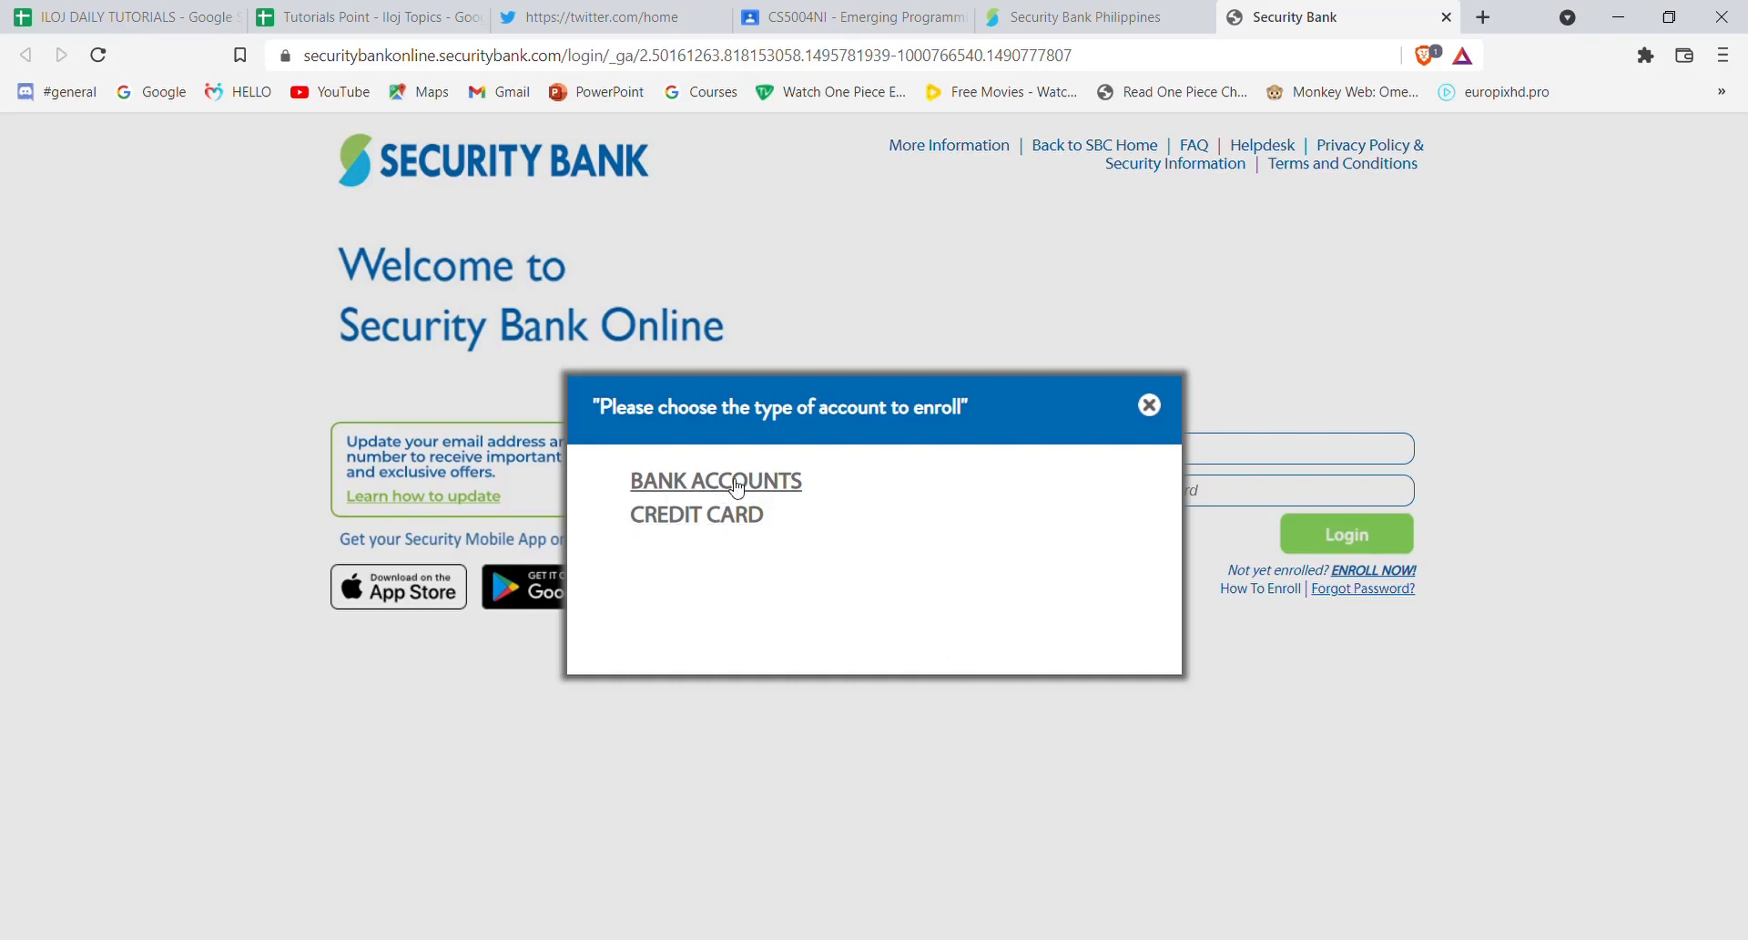
pyautogui.click(714, 481)
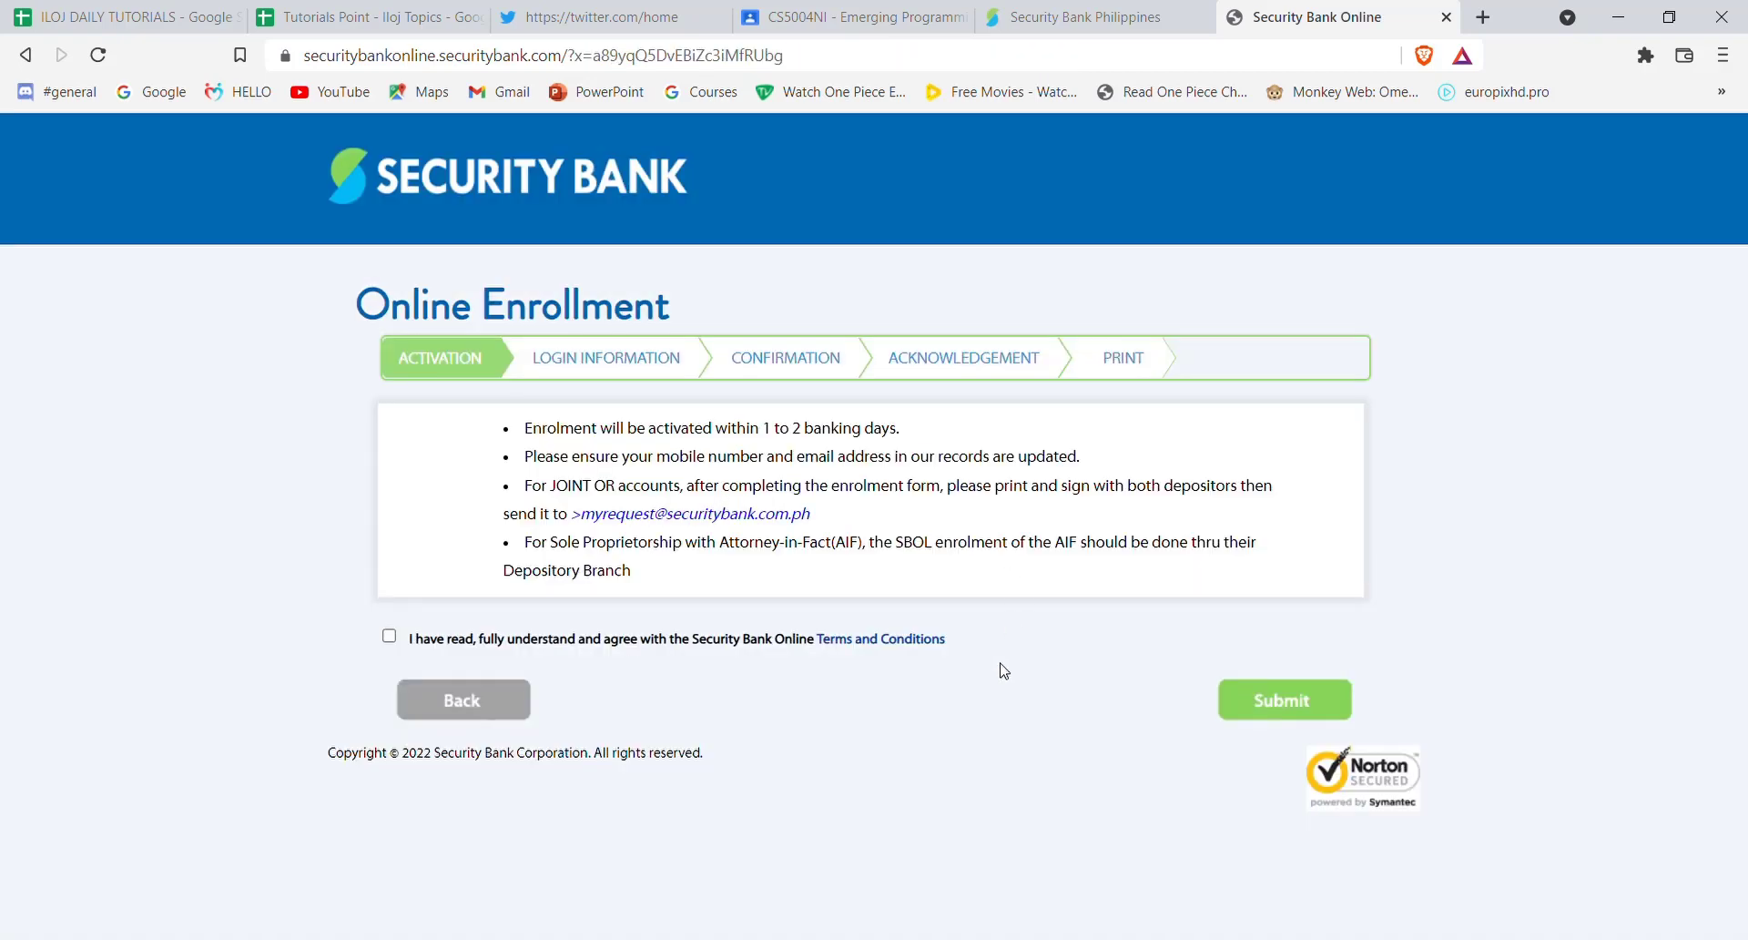
pyautogui.moveTo(641, 698)
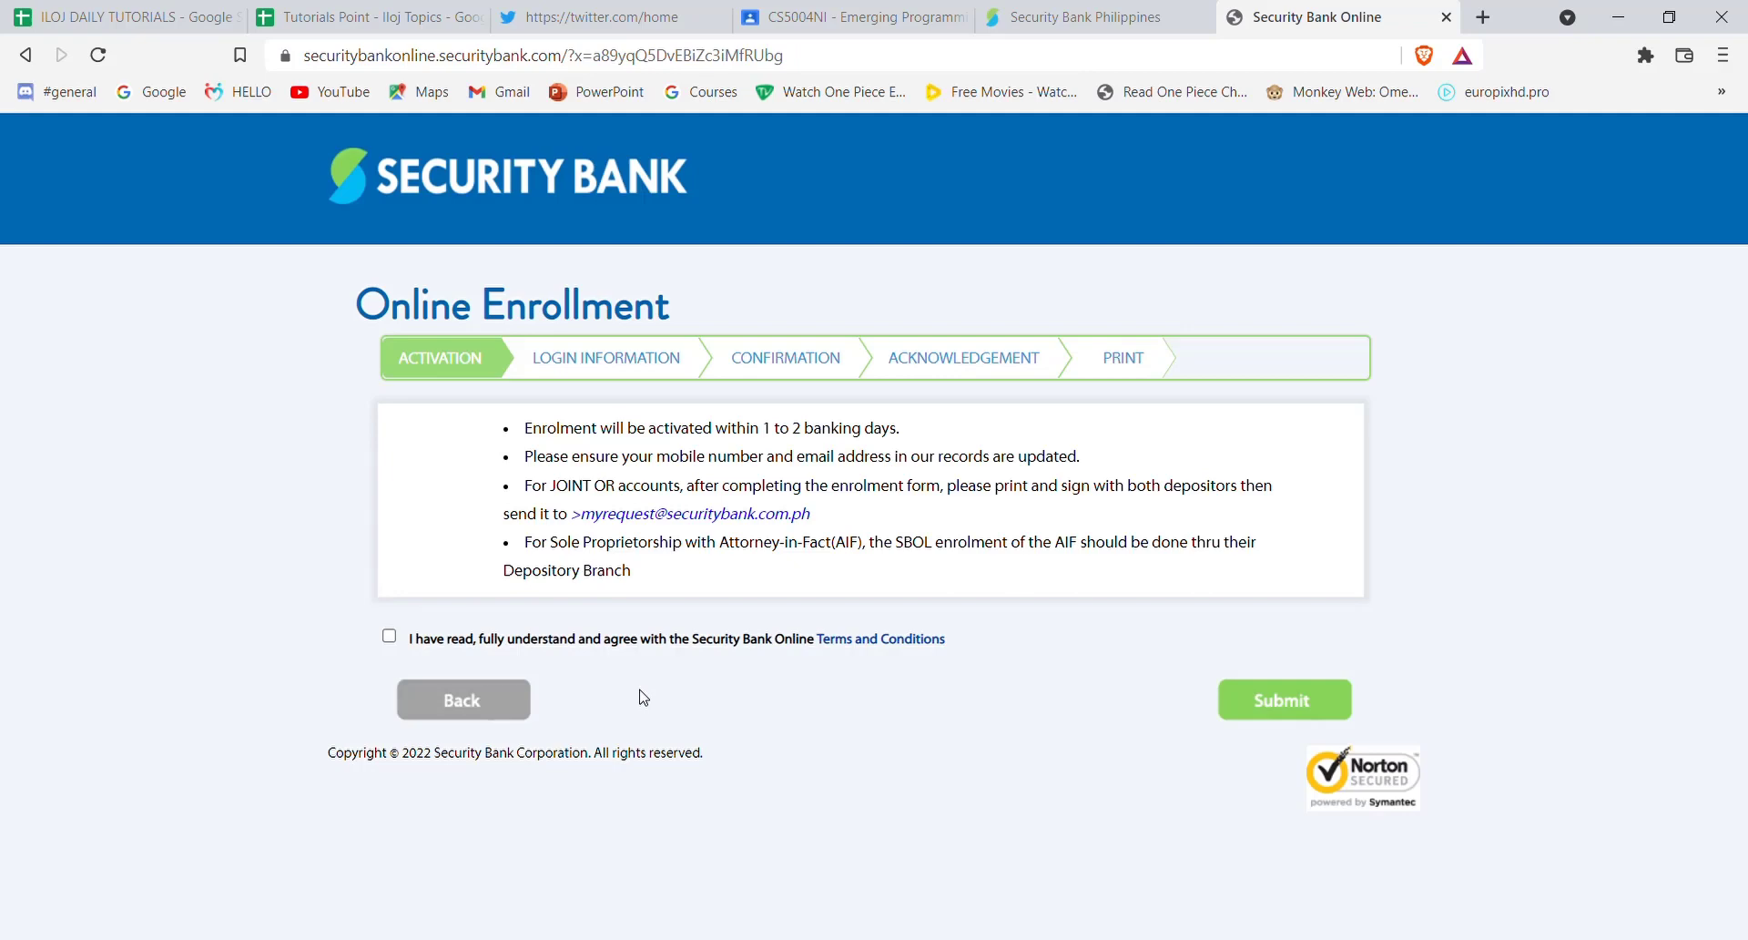
pyautogui.click(390, 636)
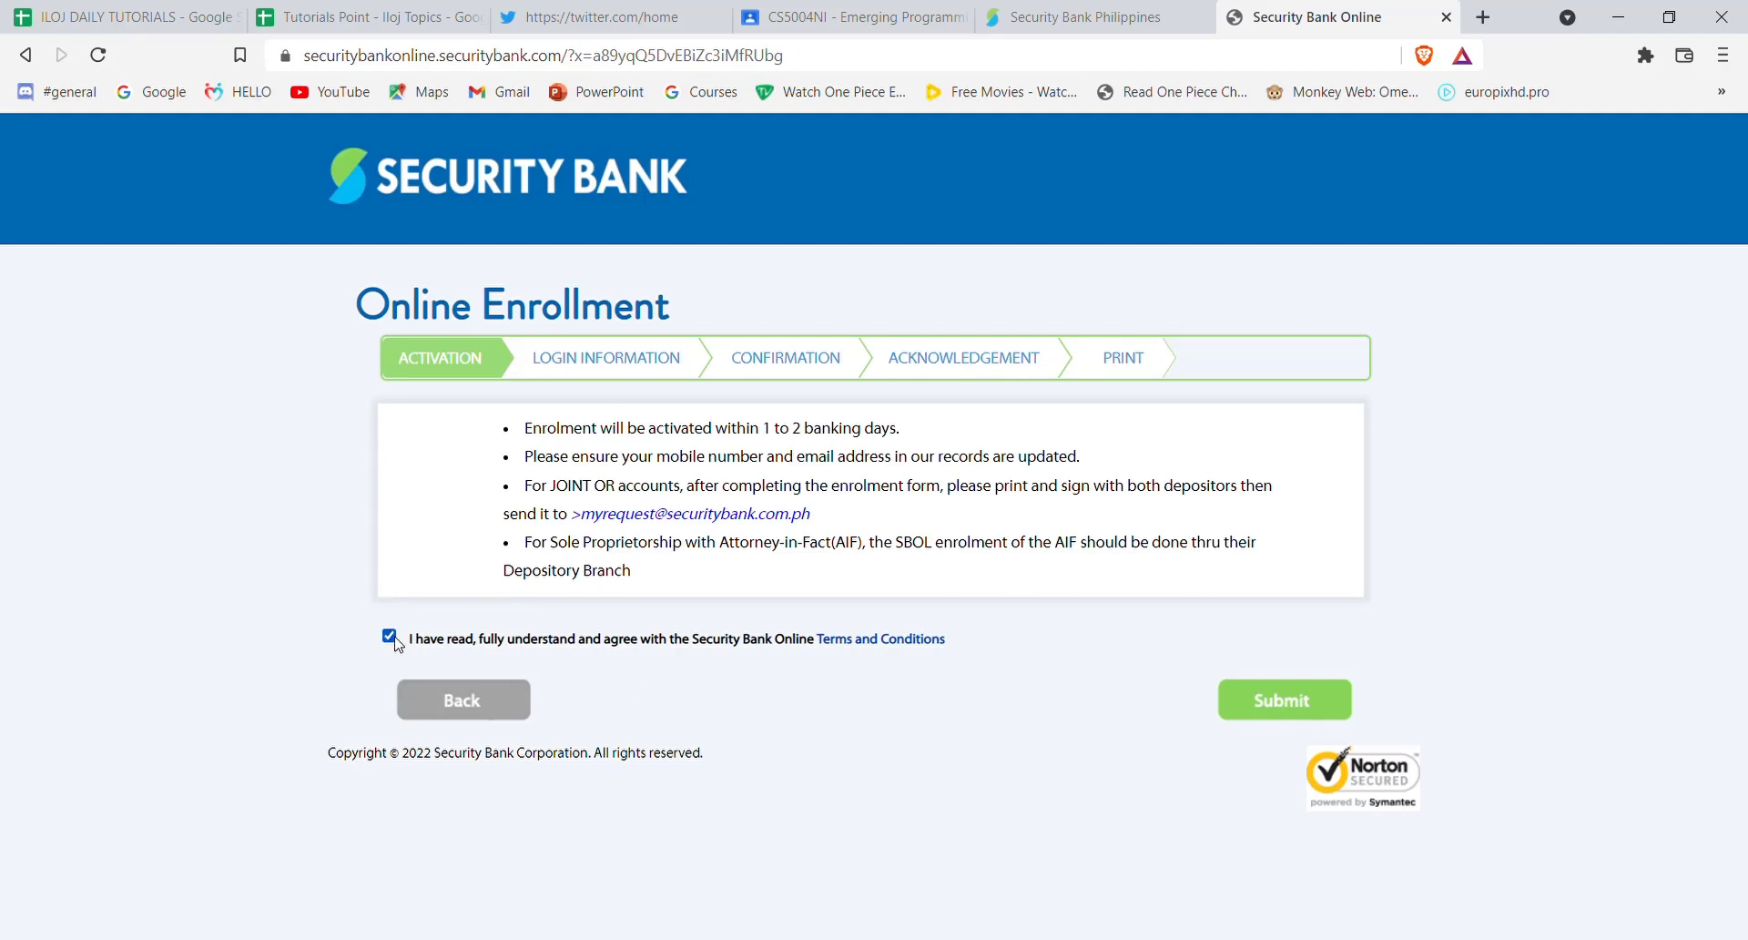
pyautogui.click(1284, 700)
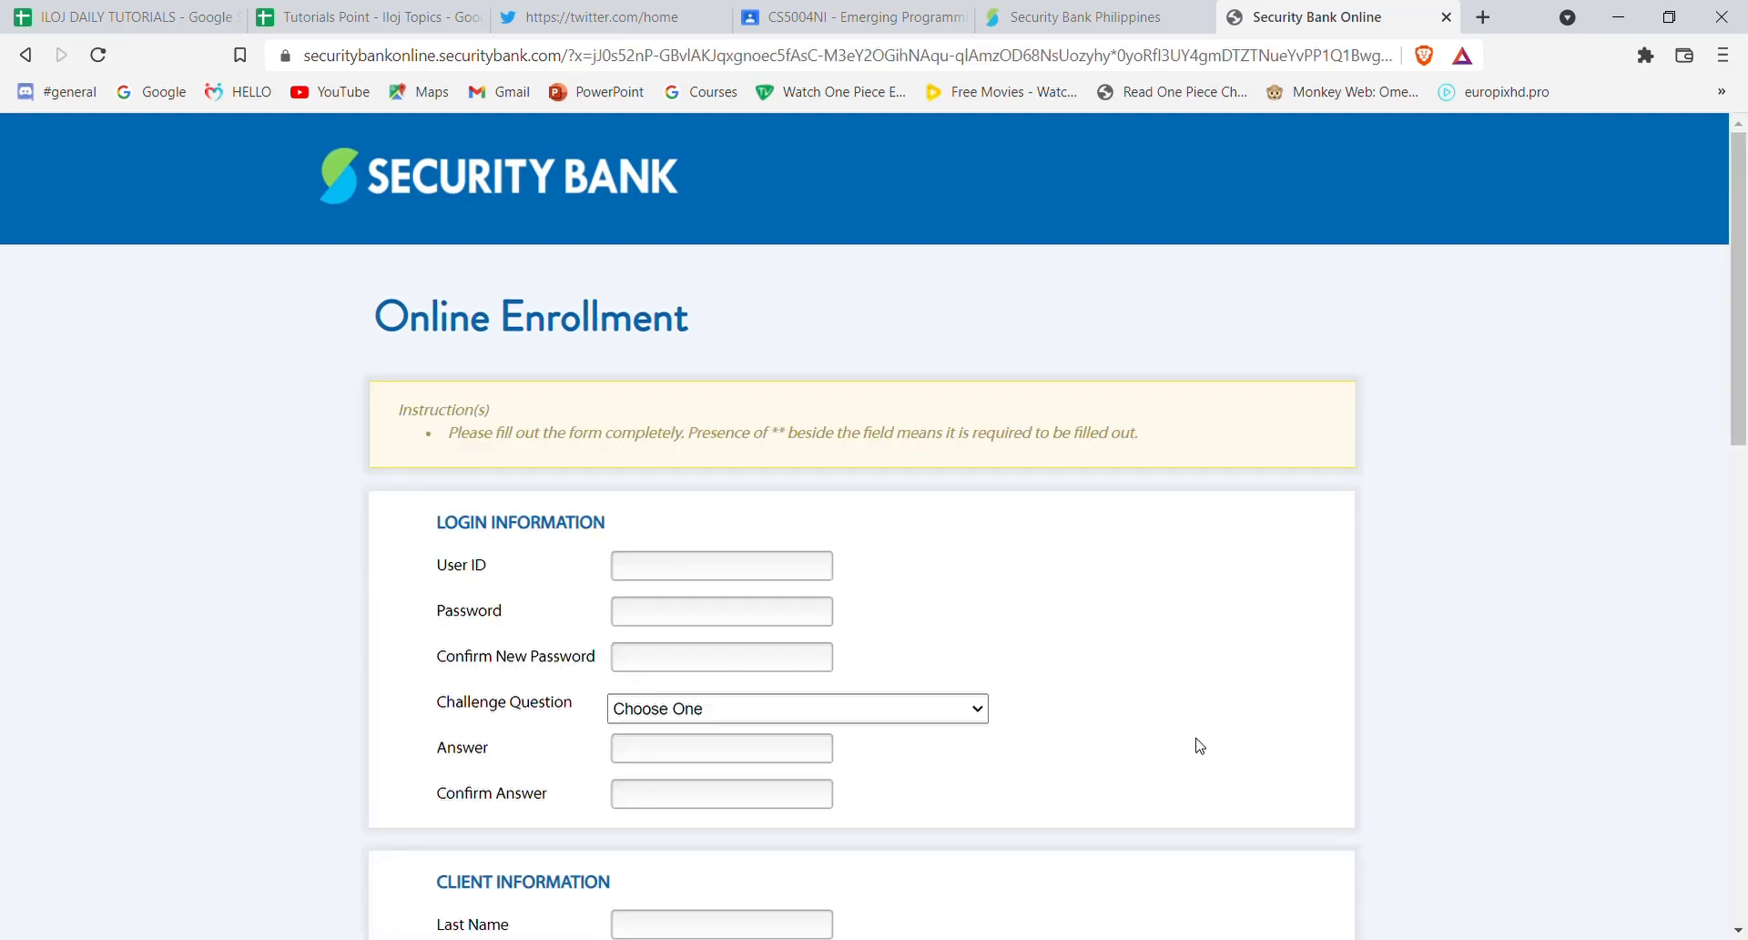
pyautogui.scroll(-3)
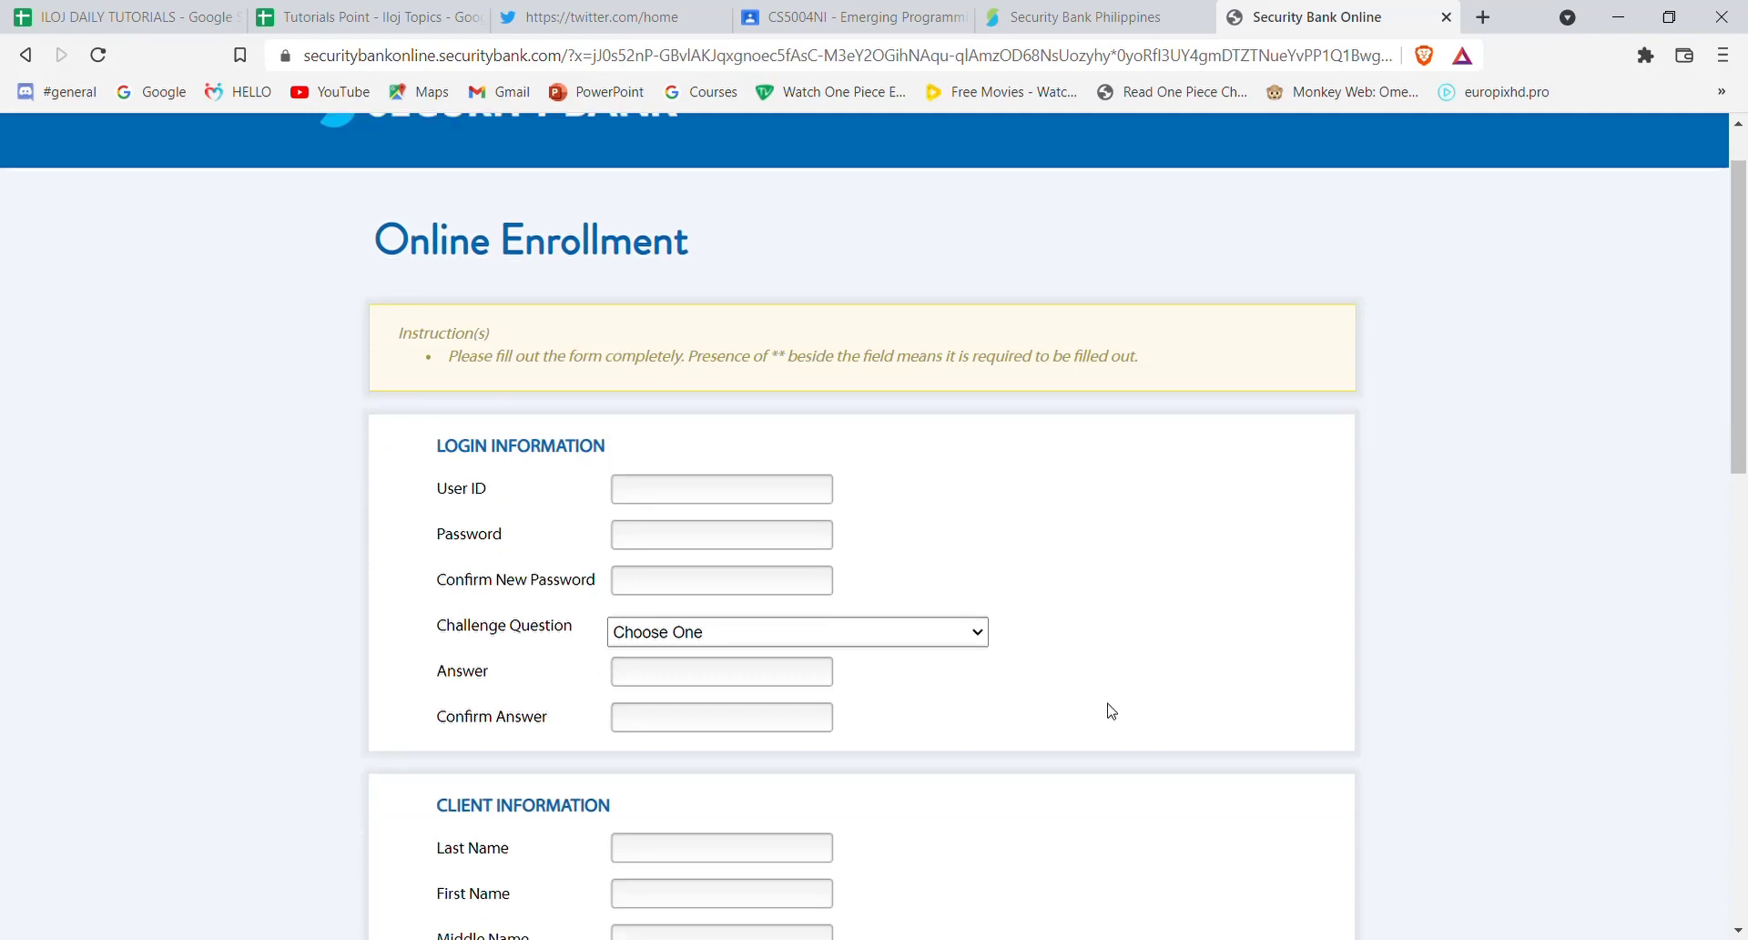
pyautogui.scroll(-3)
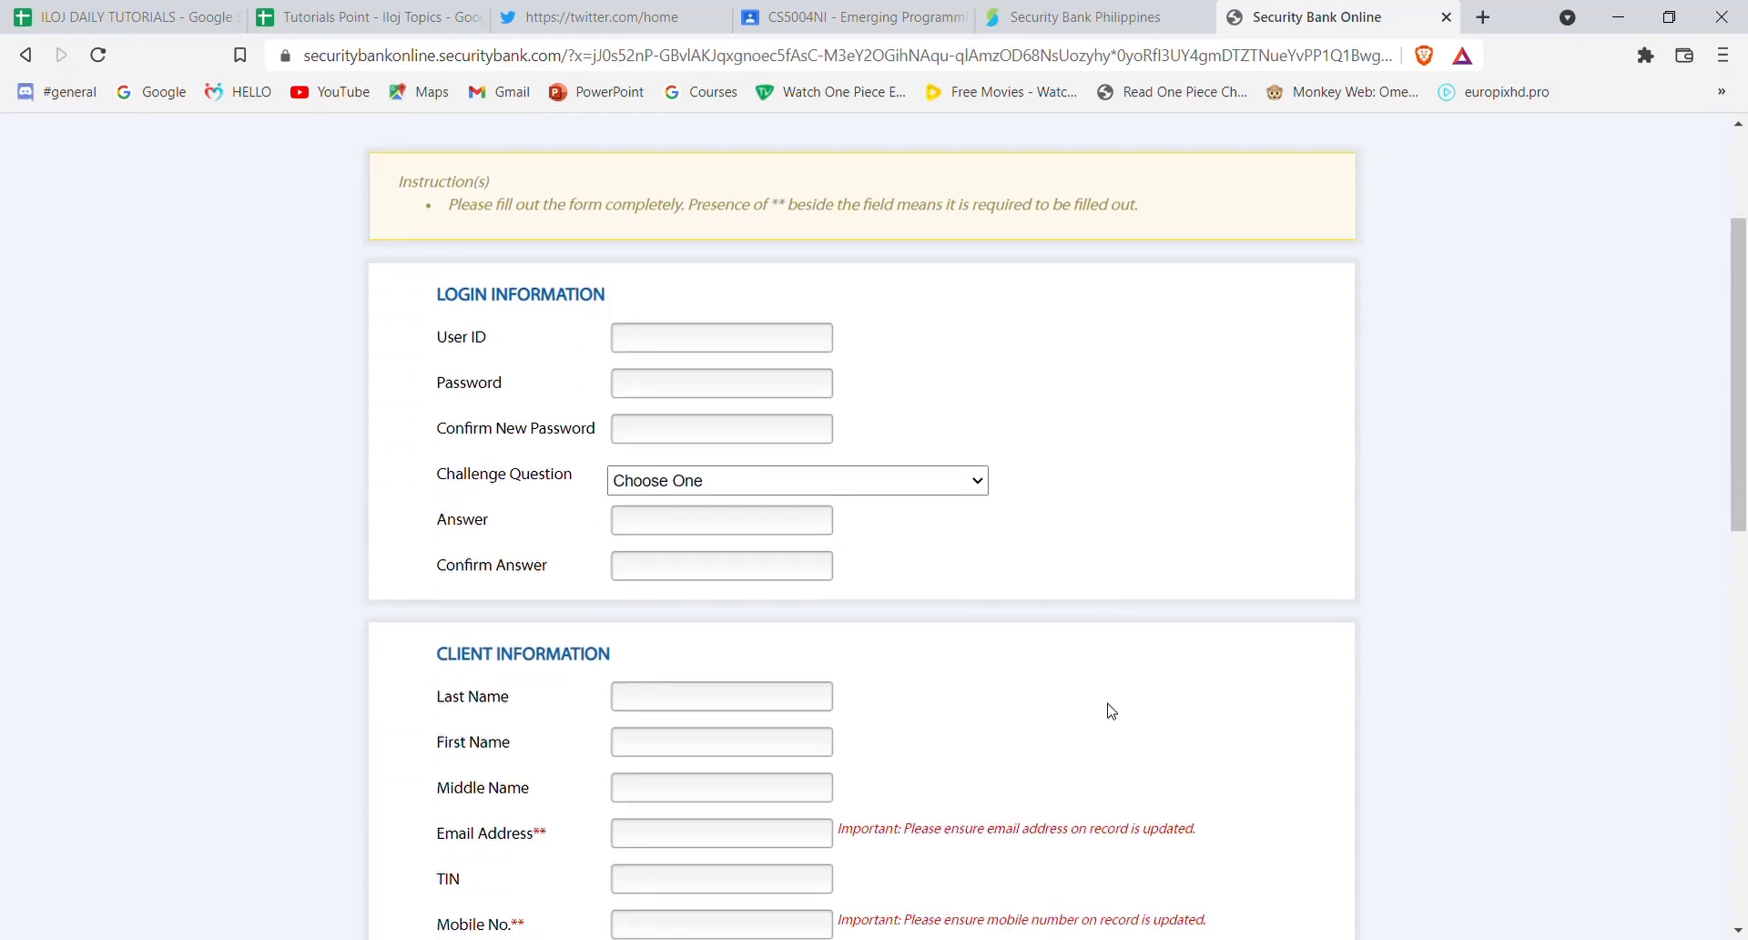
pyautogui.moveTo(320, 262)
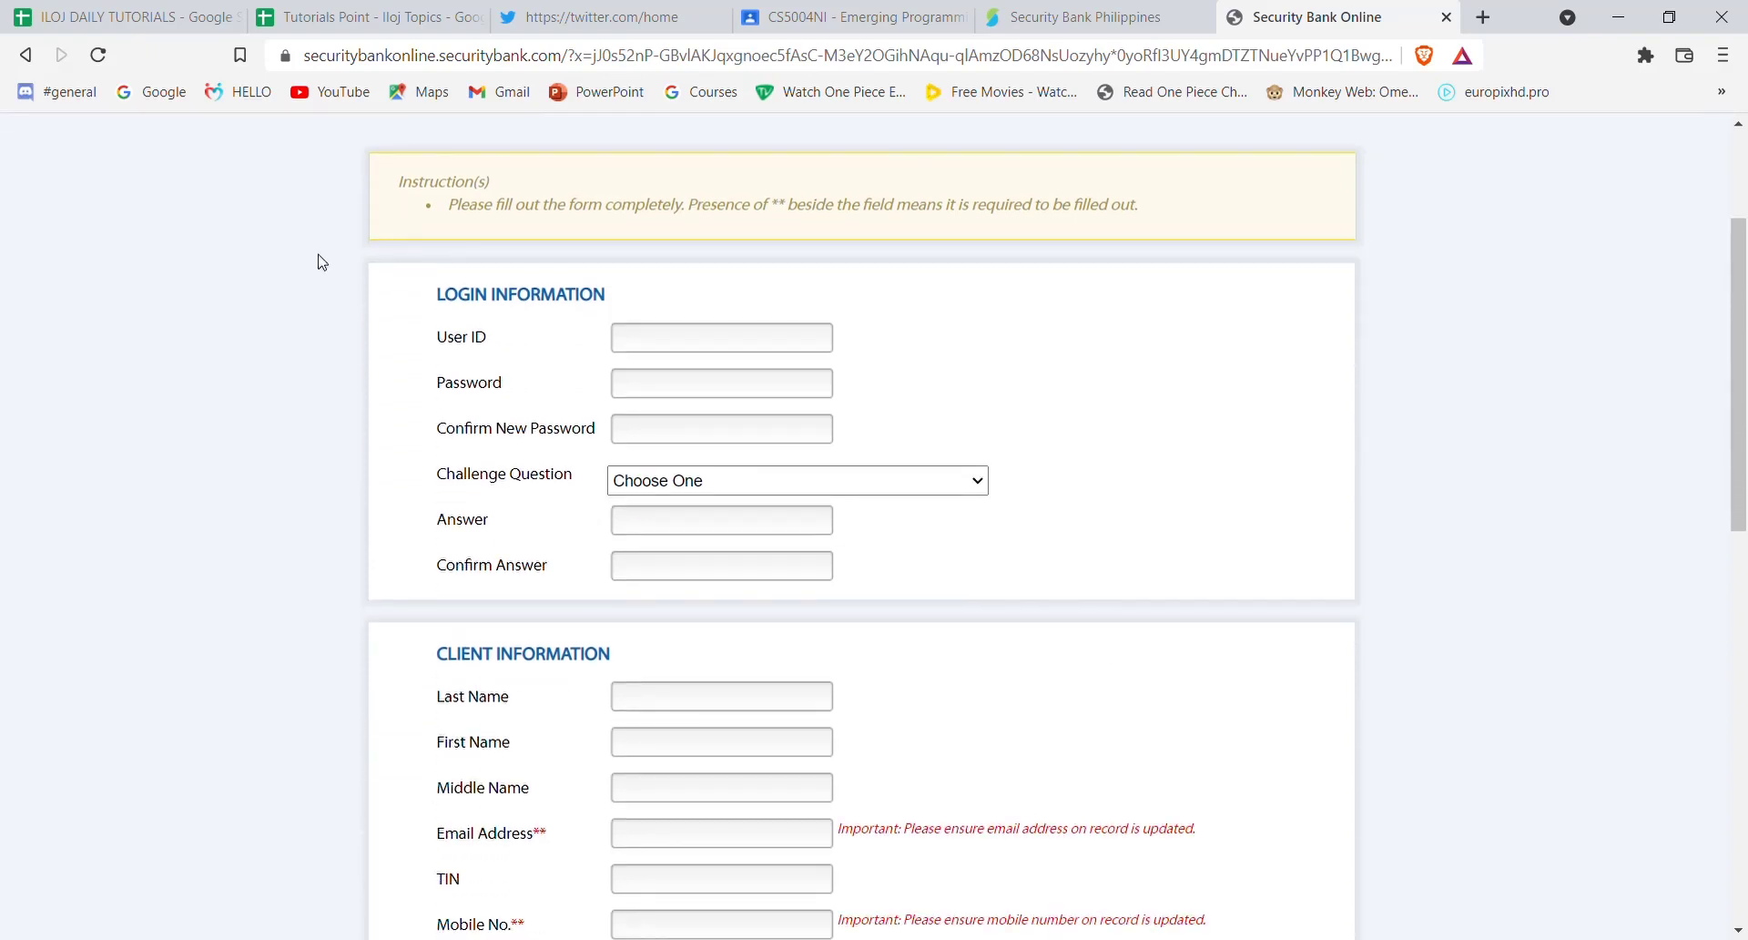
pyautogui.scroll(-3)
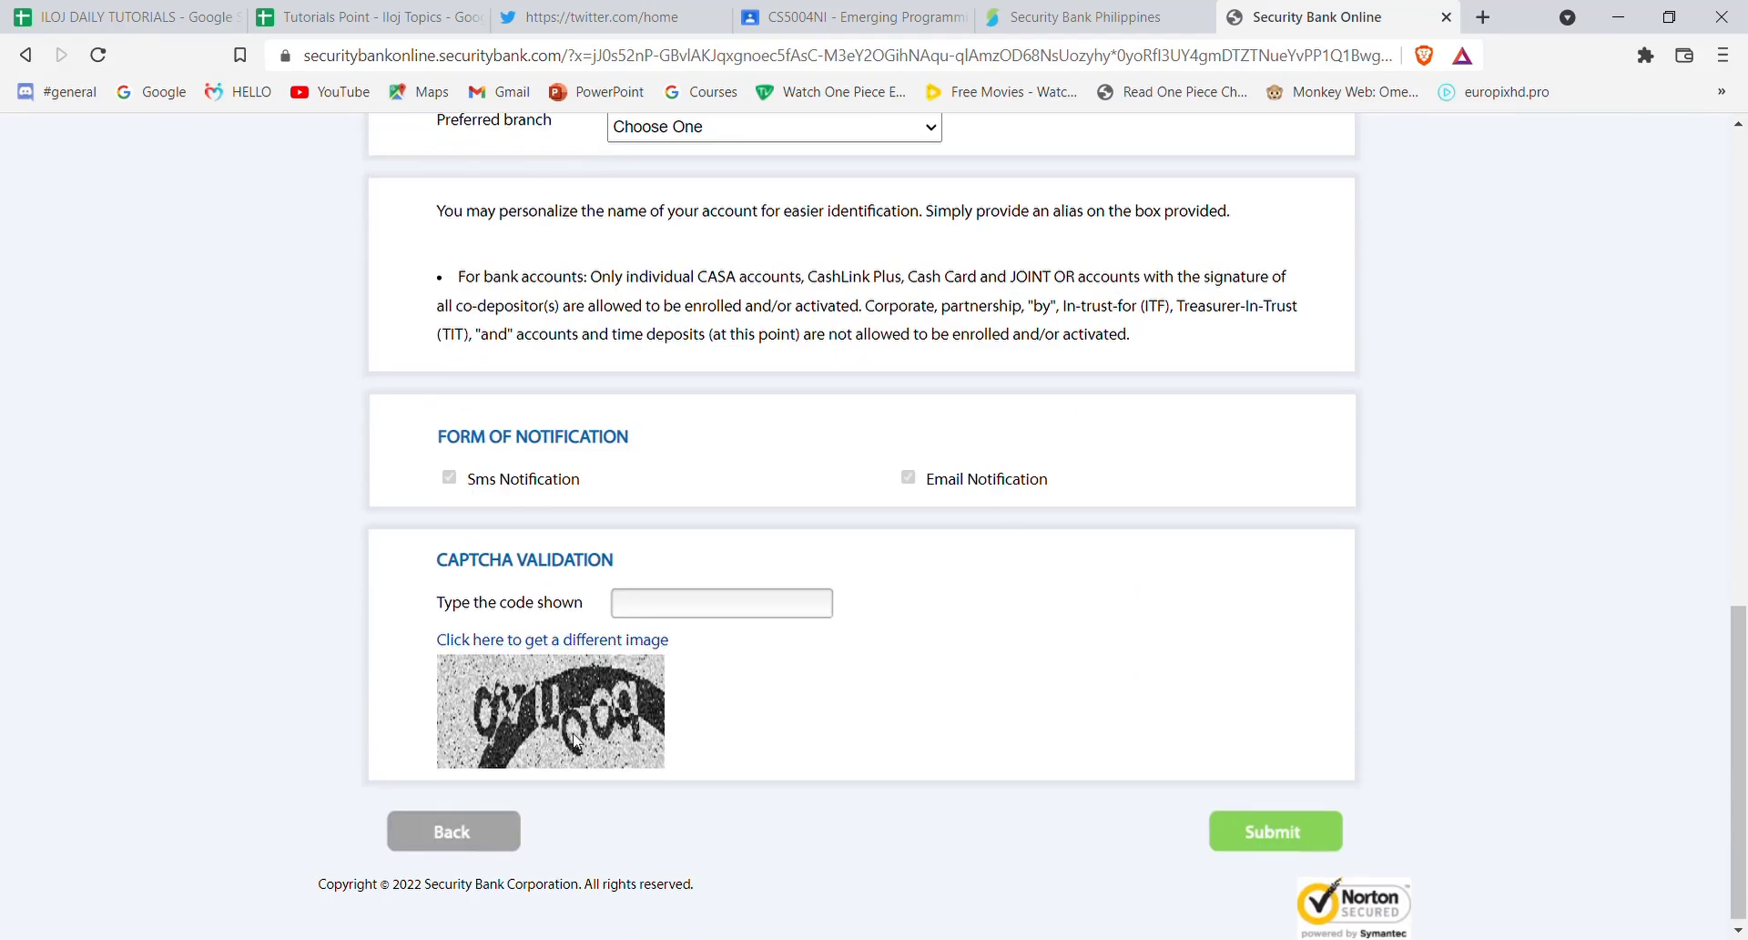
pyautogui.click(721, 603)
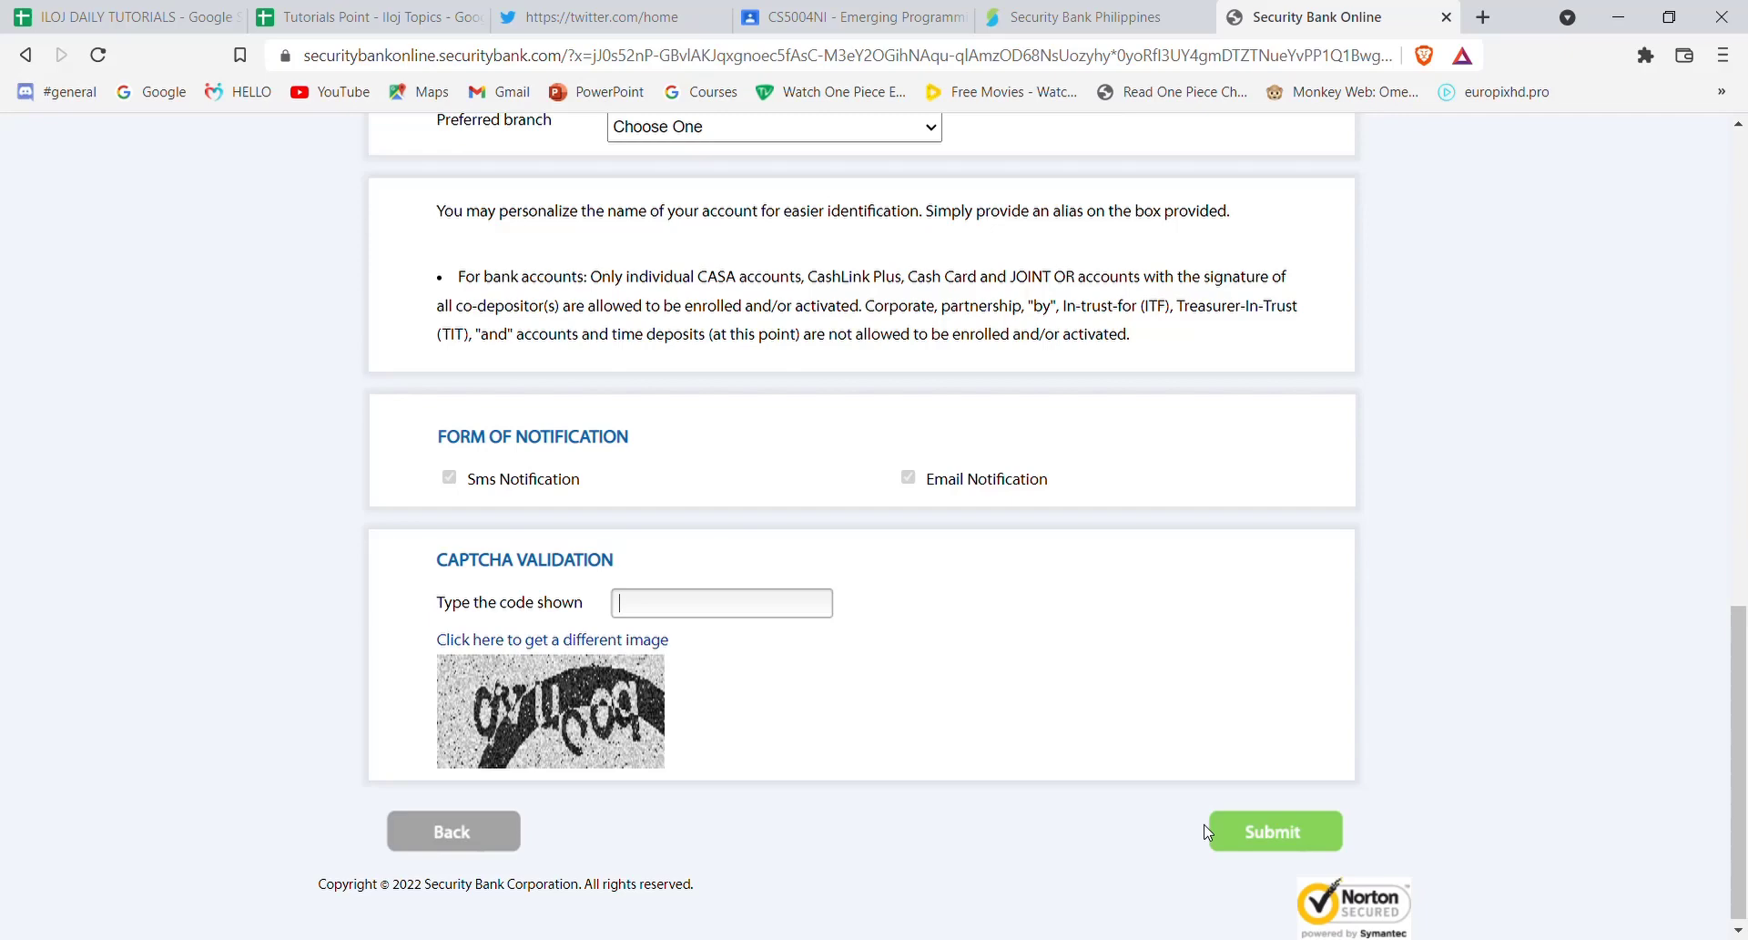
pyautogui.moveTo(1286, 774)
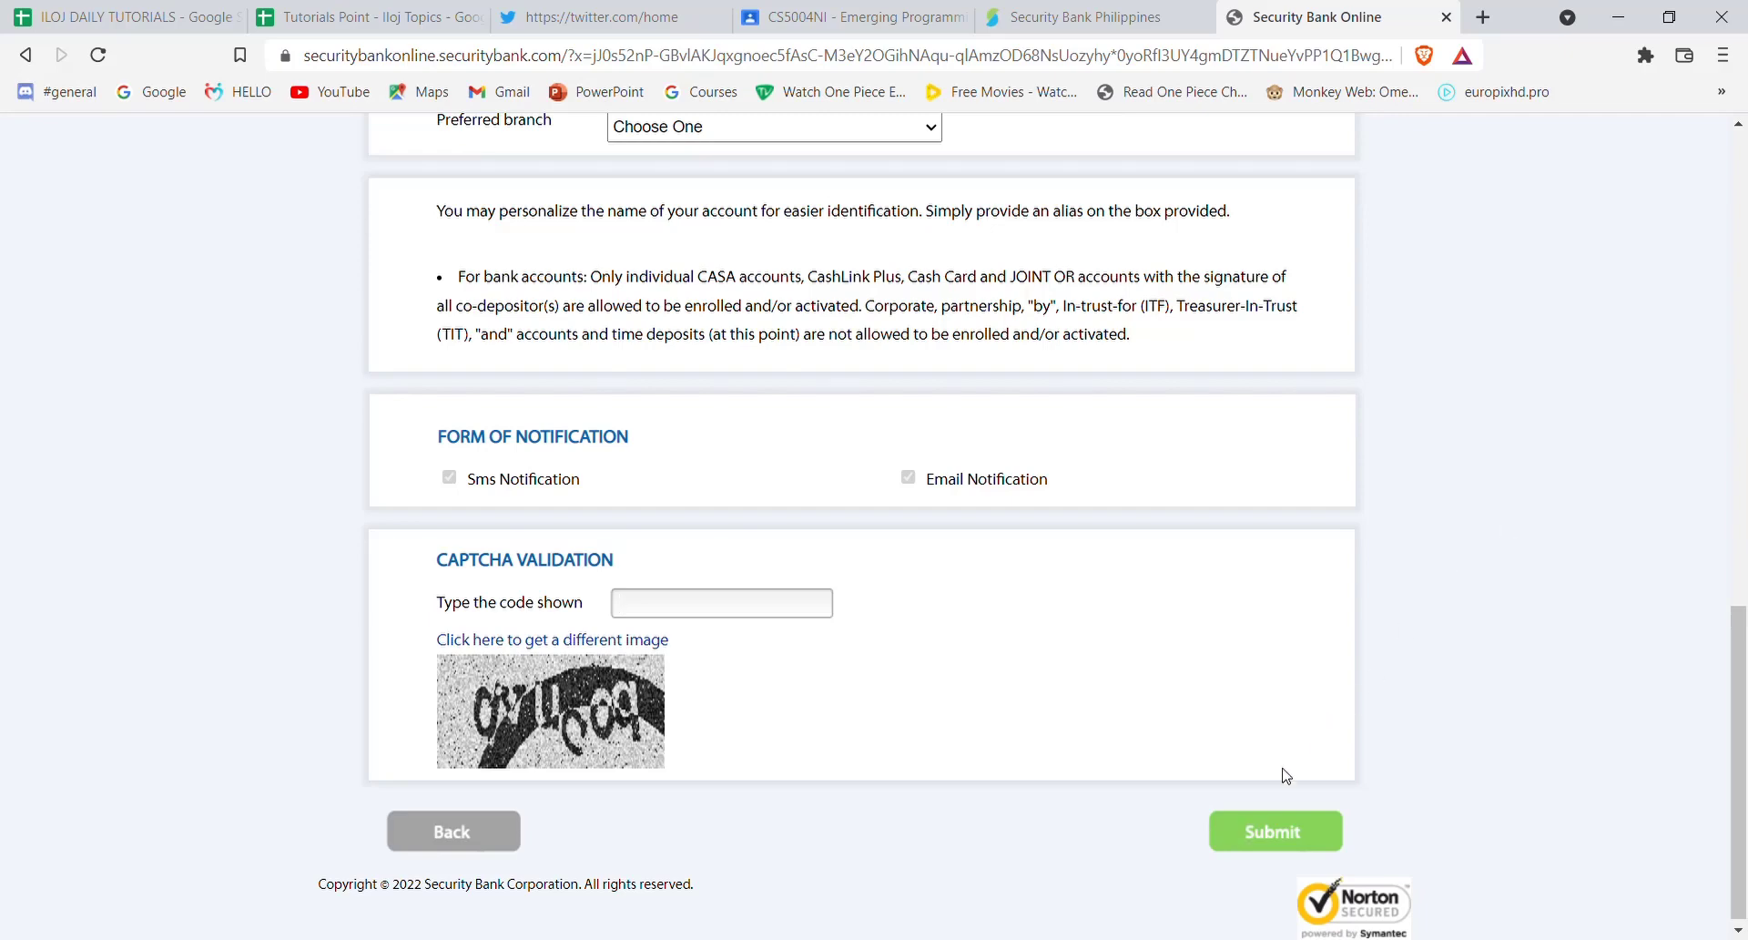
pyautogui.moveTo(892, 698)
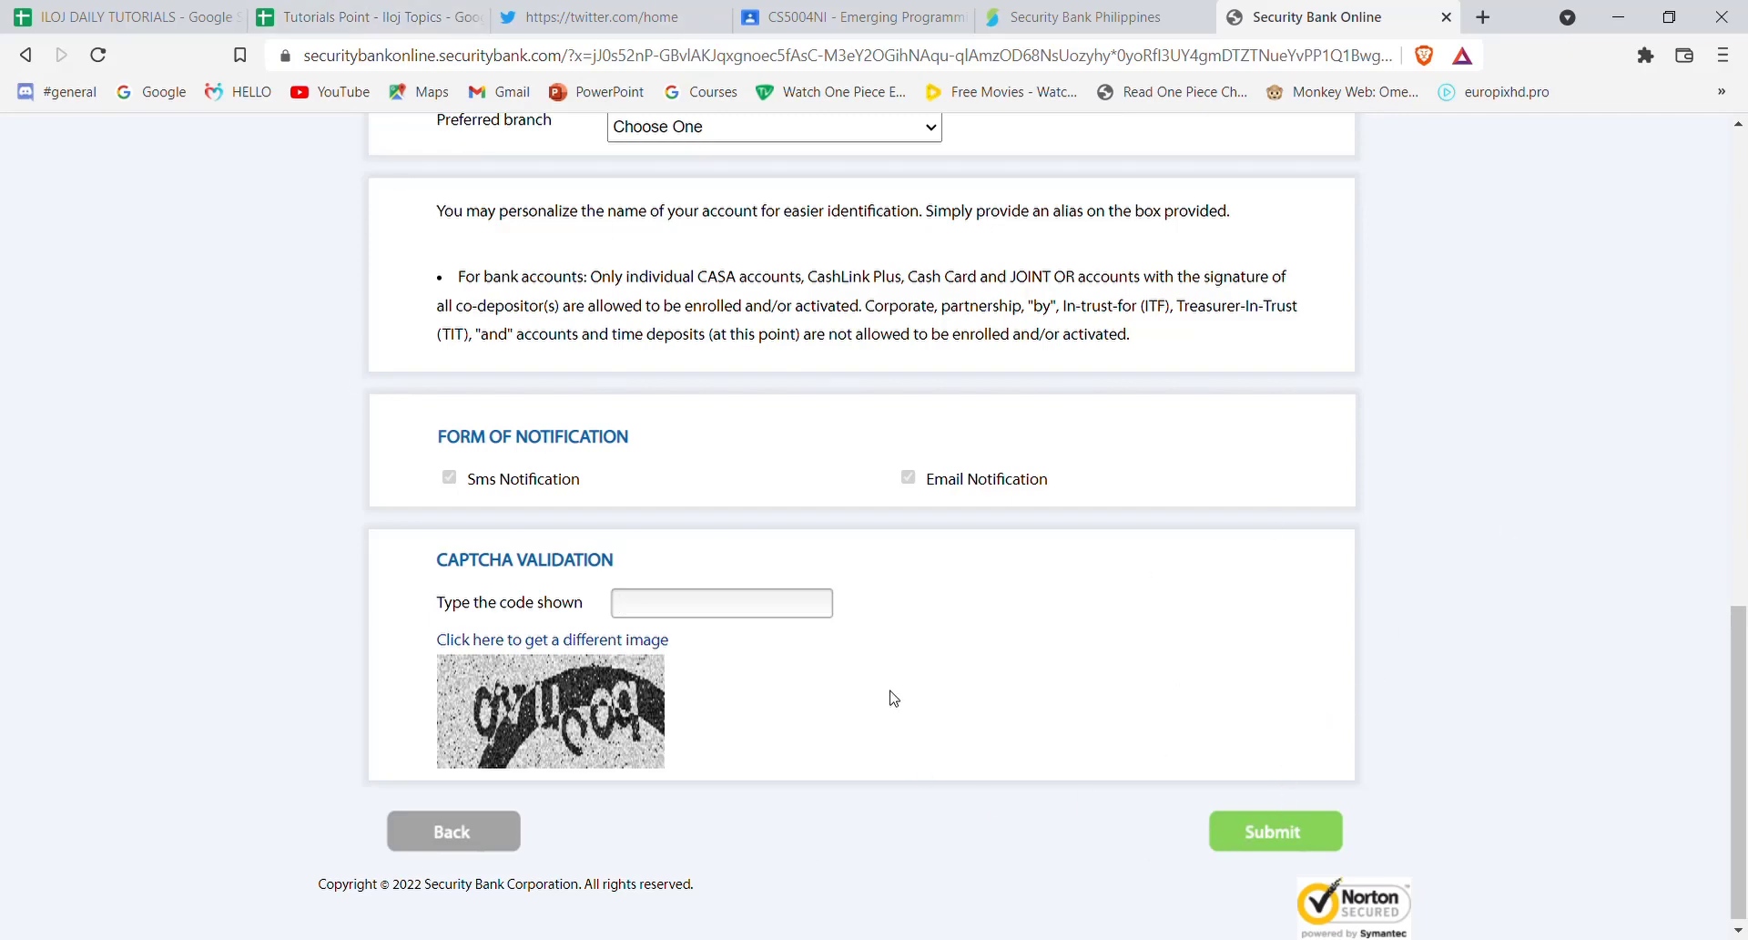
pyautogui.moveTo(1328, 694)
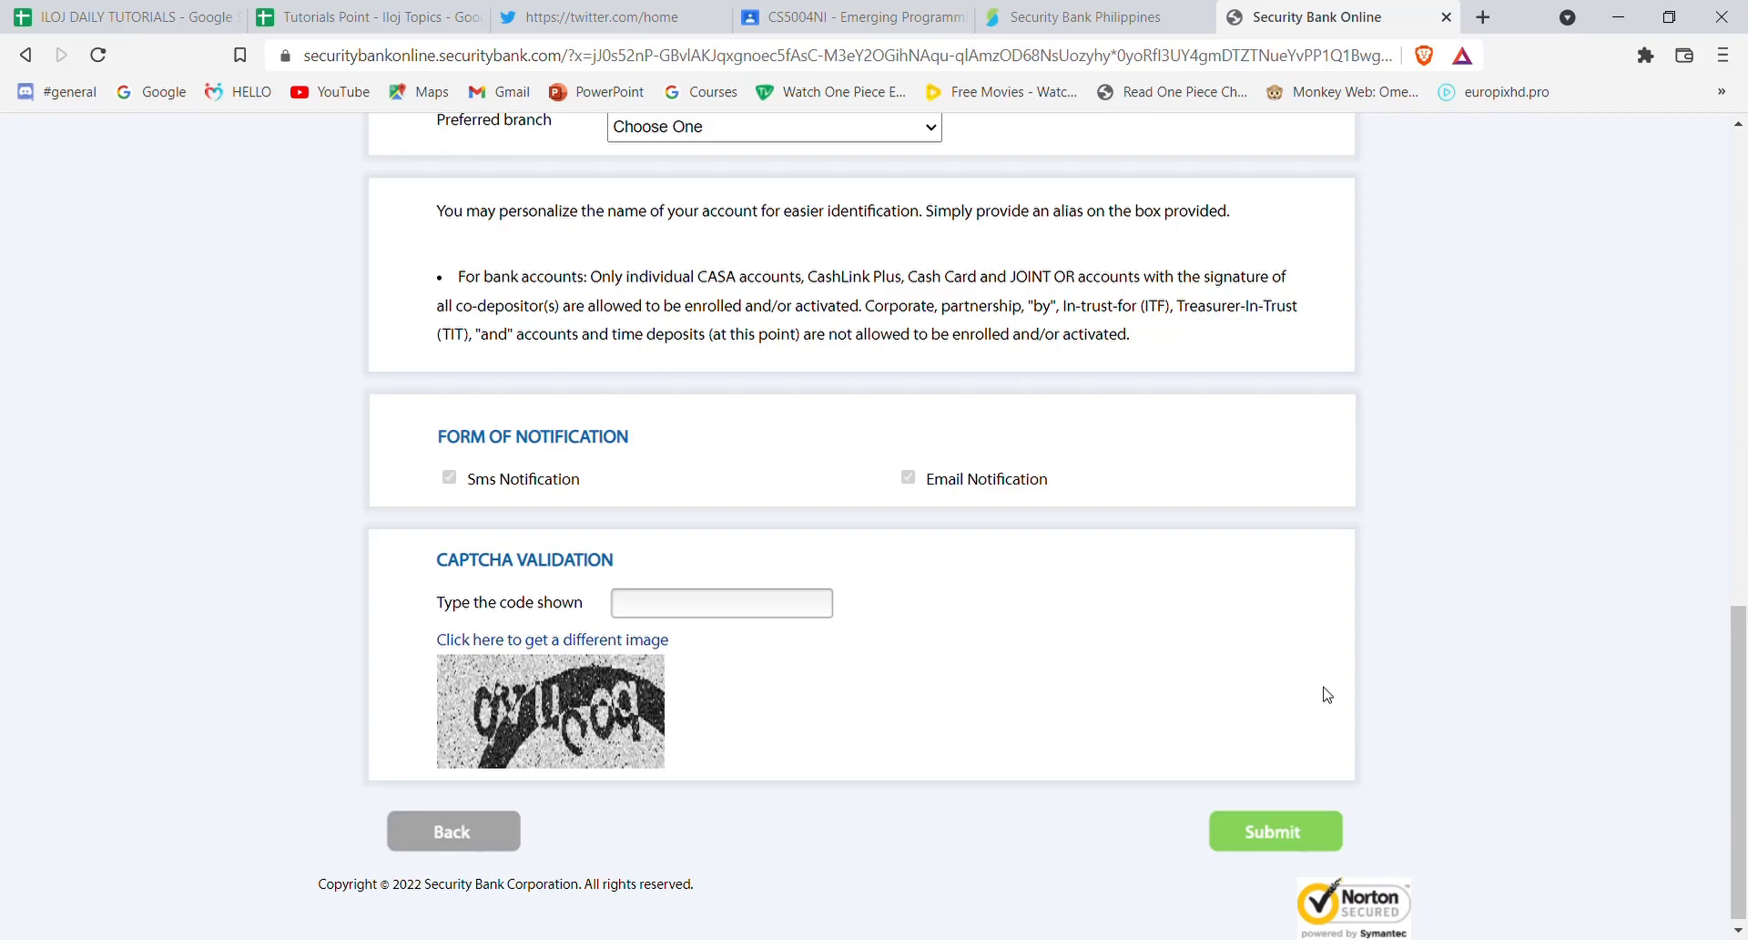
pyautogui.moveTo(1417, 692)
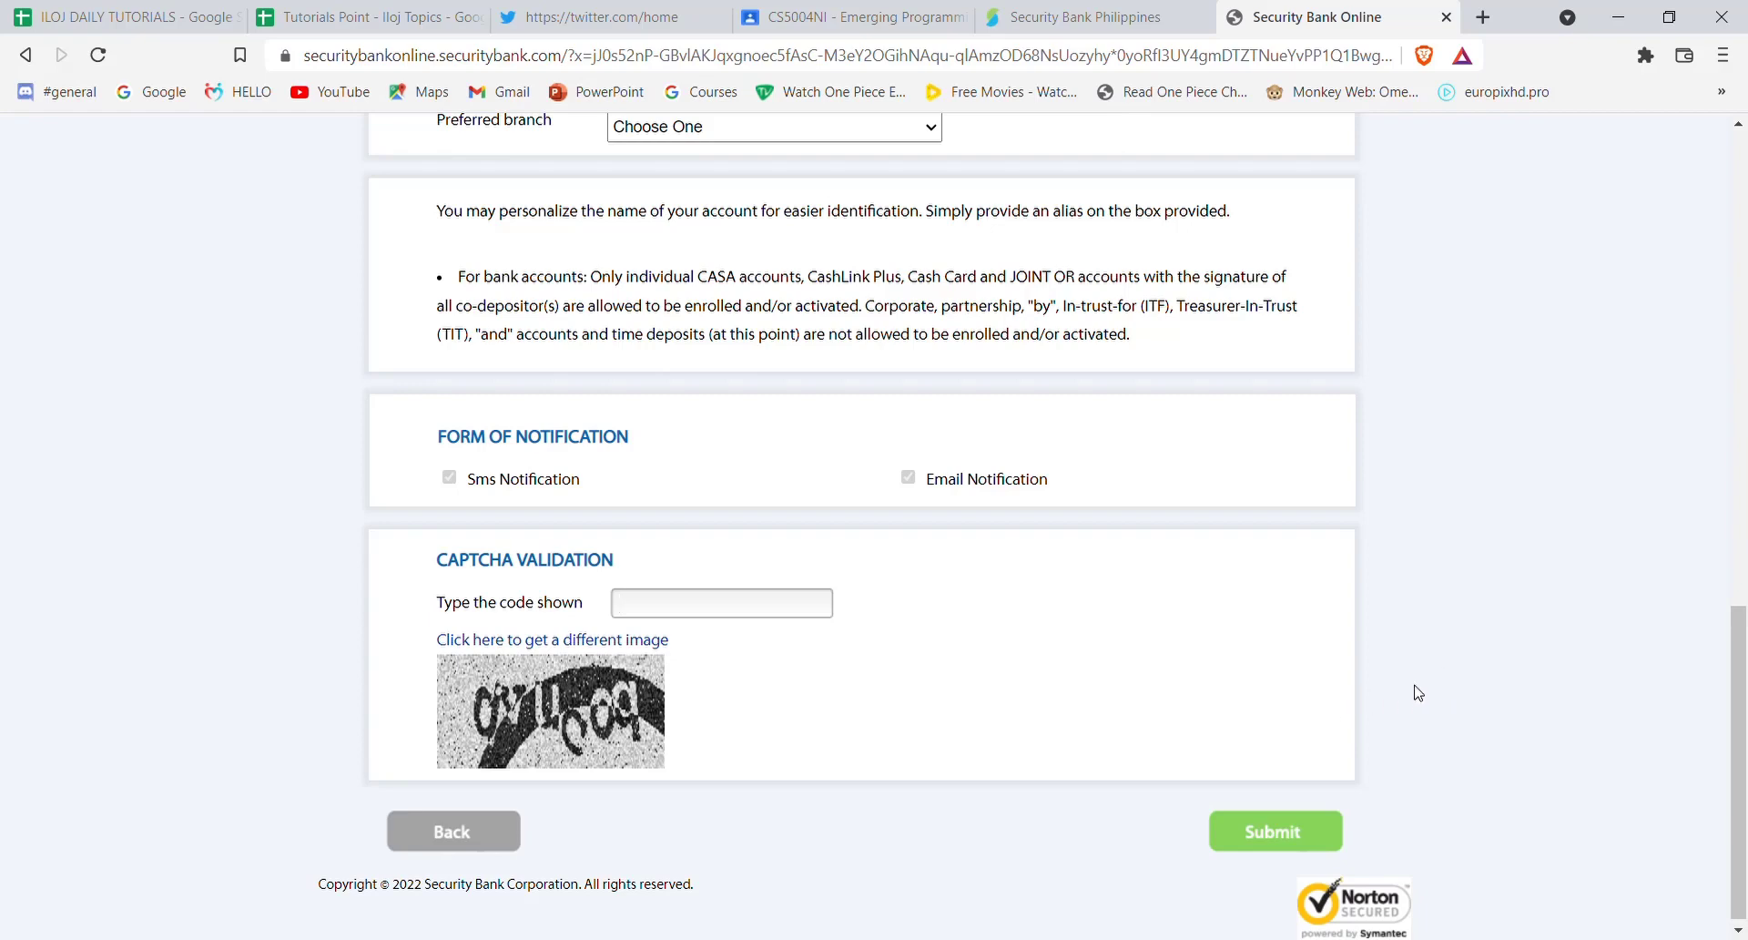
pyautogui.click(722, 602)
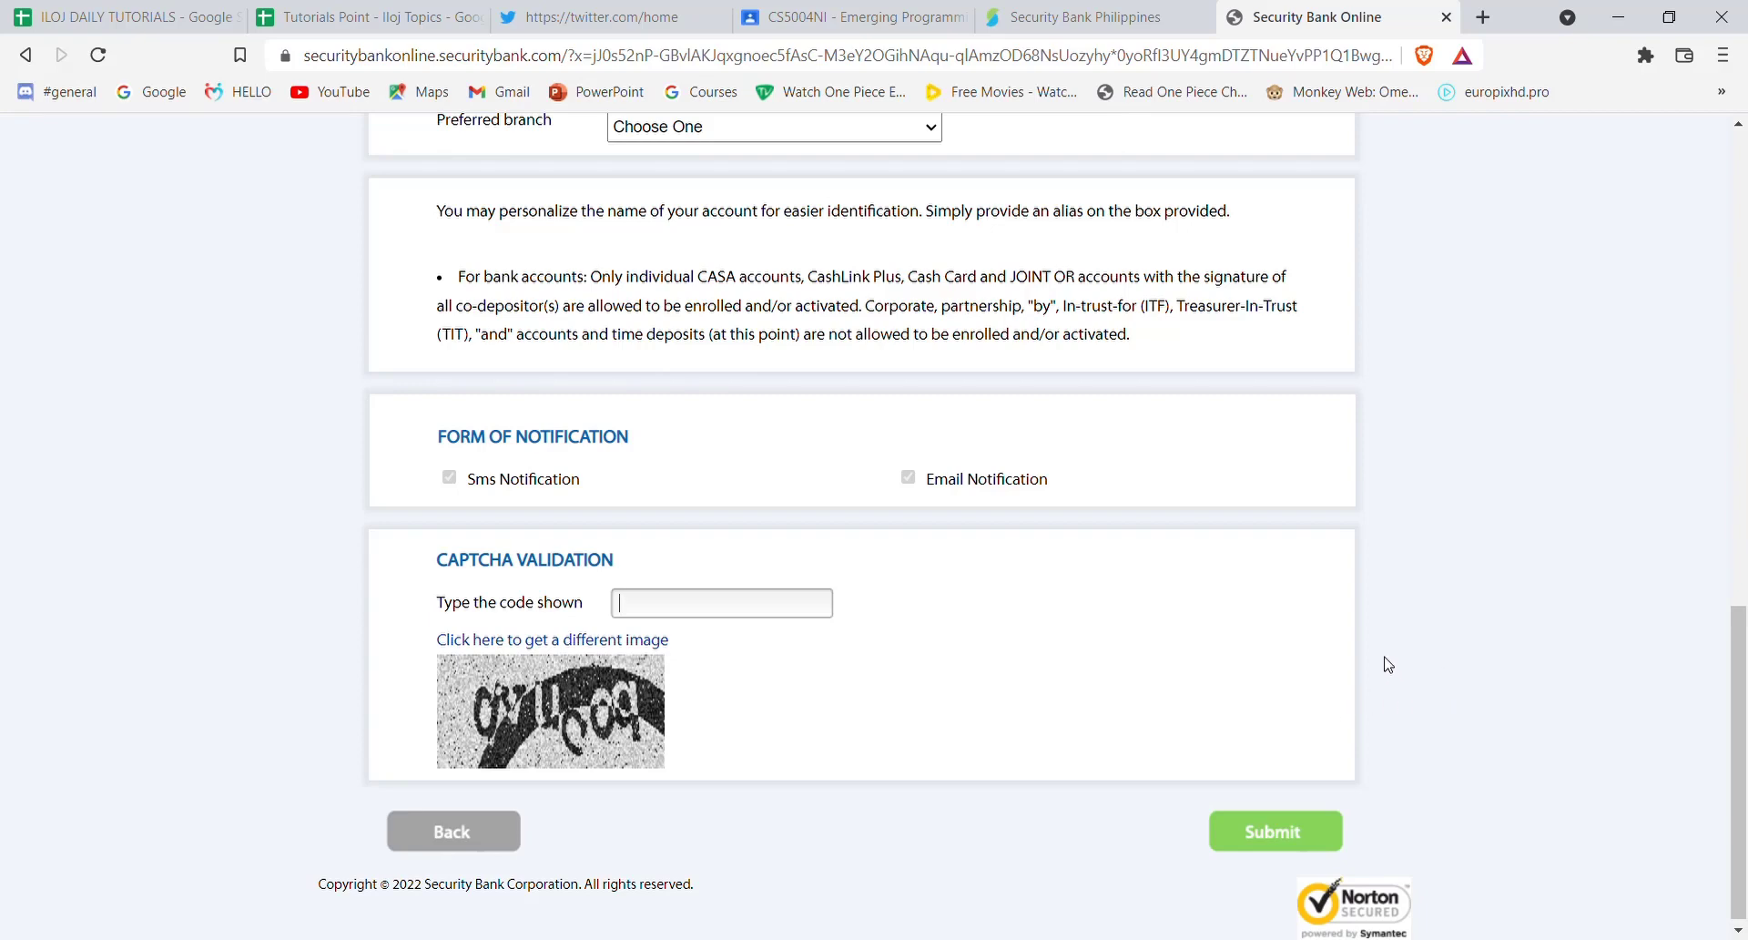
pyautogui.moveTo(927, 800)
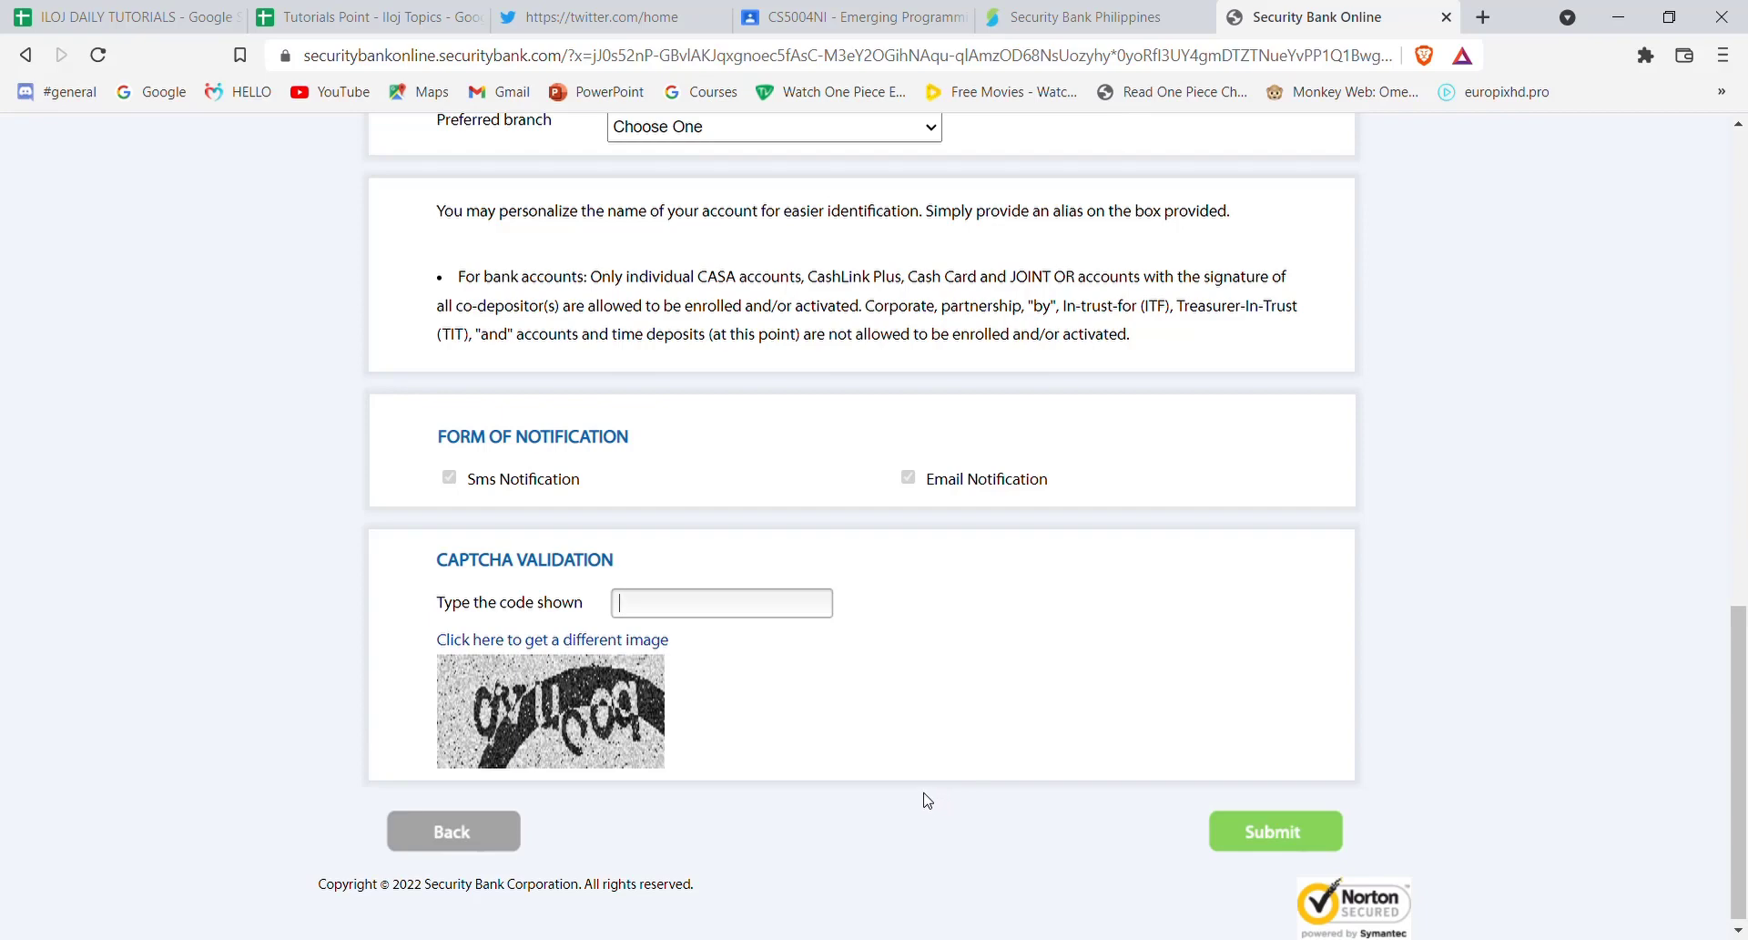
pyautogui.moveTo(813, 789)
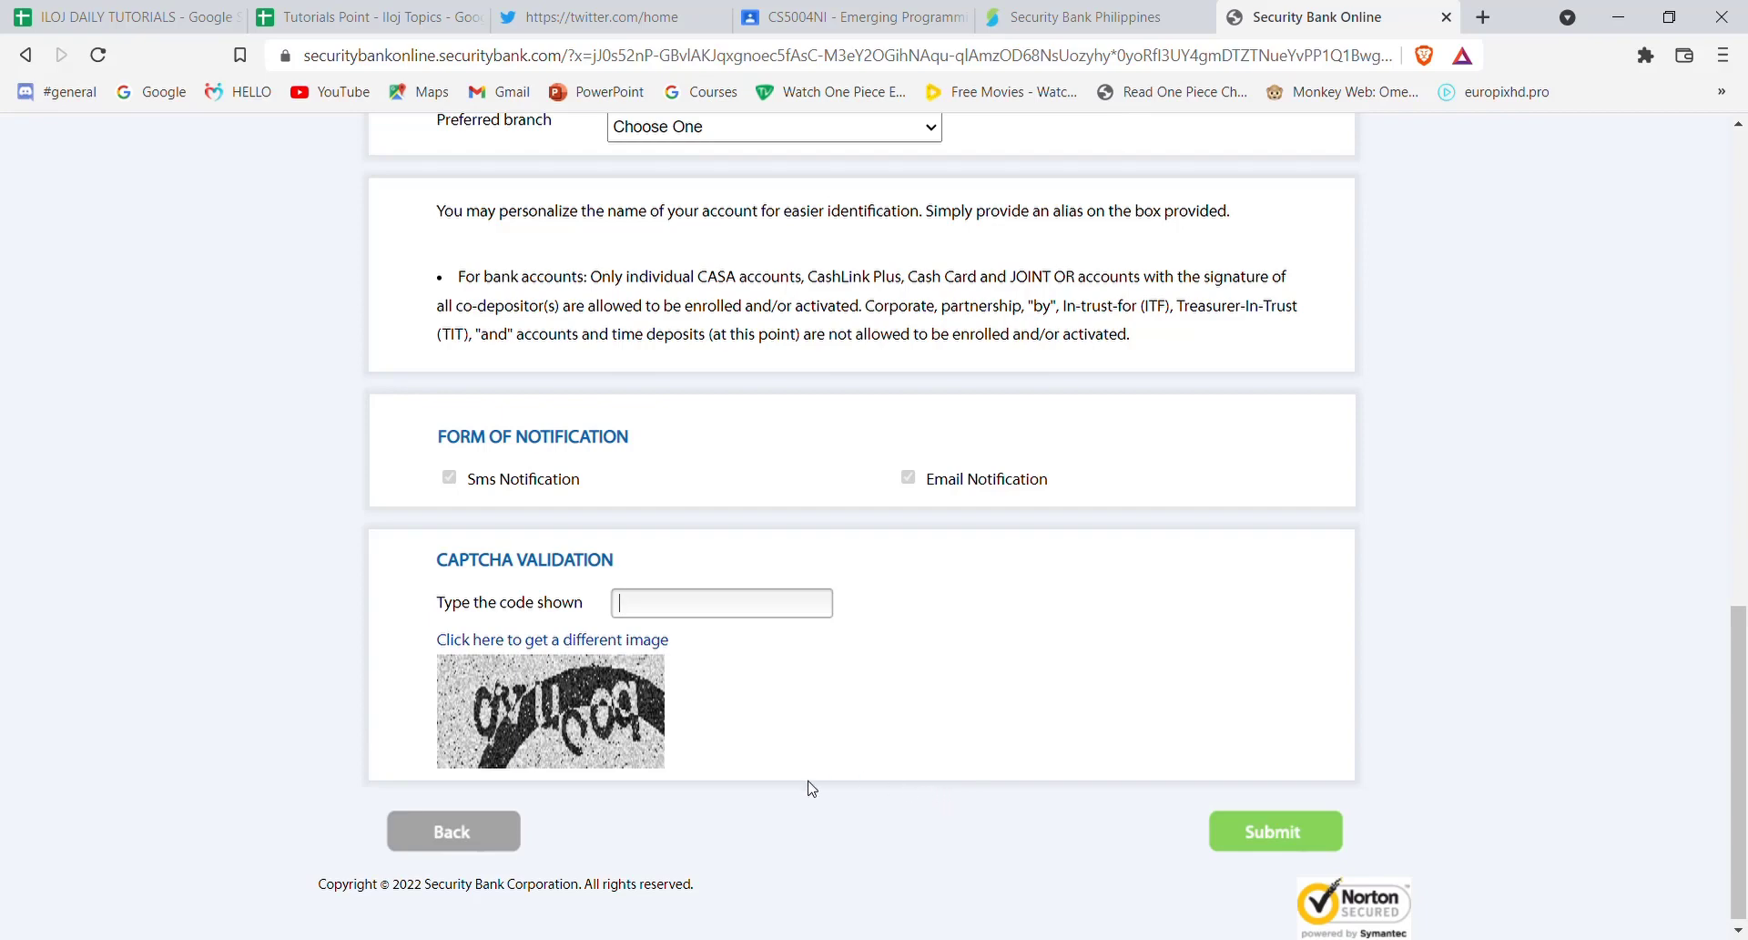
pyautogui.moveTo(830, 752)
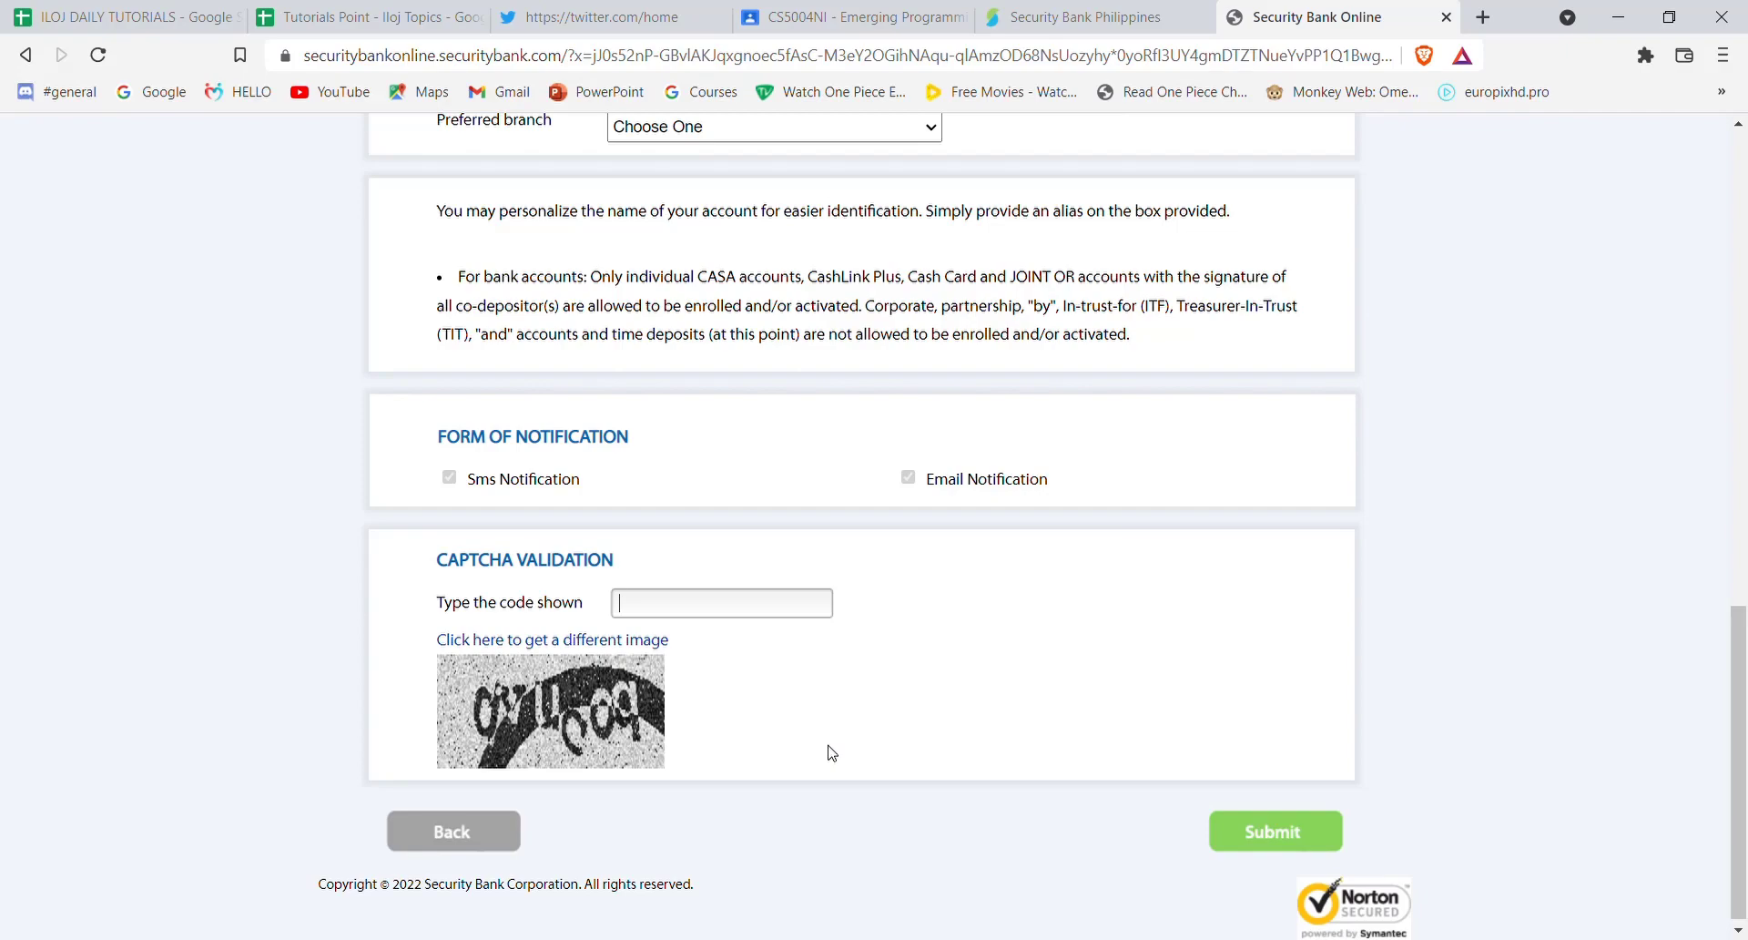